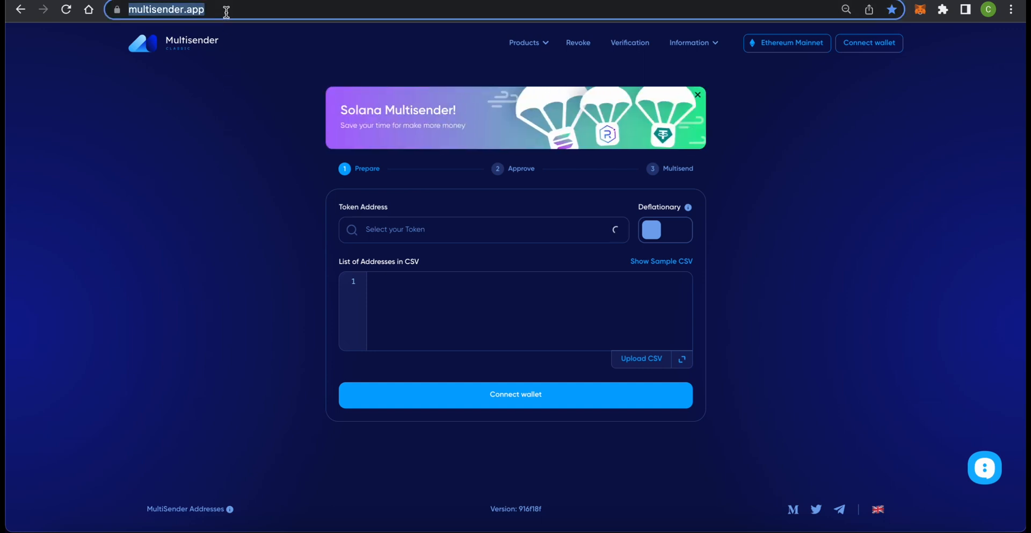
pyautogui.moveTo(869, 43)
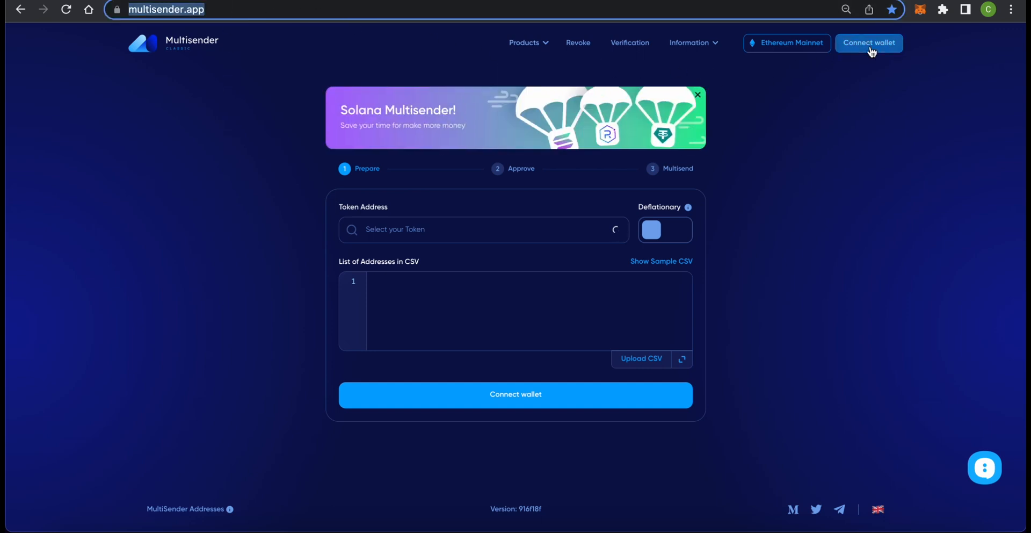
# Connect the MetaMask account to Multisender on Ethereum Mainnet.
pyautogui.click(869, 43)
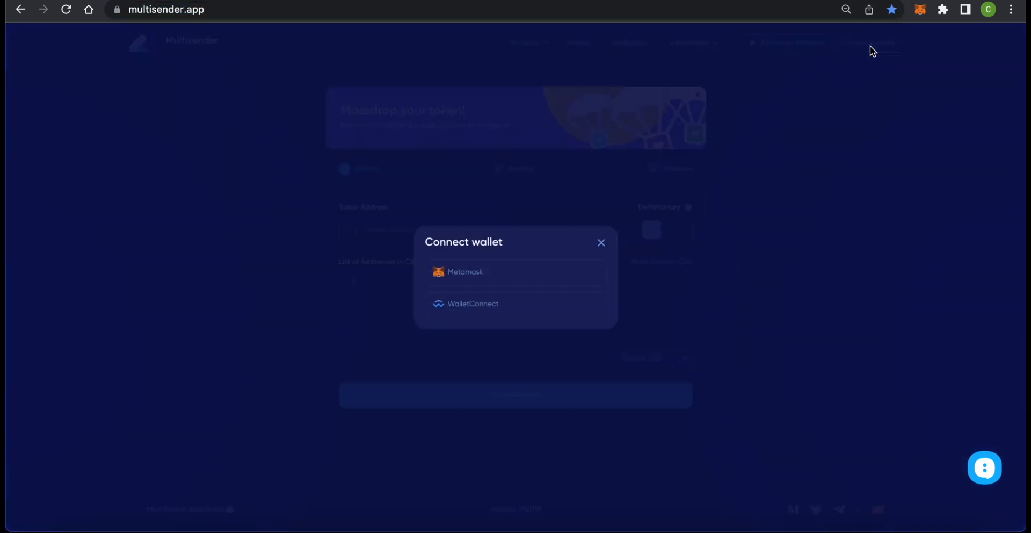
pyautogui.moveTo(554, 276)
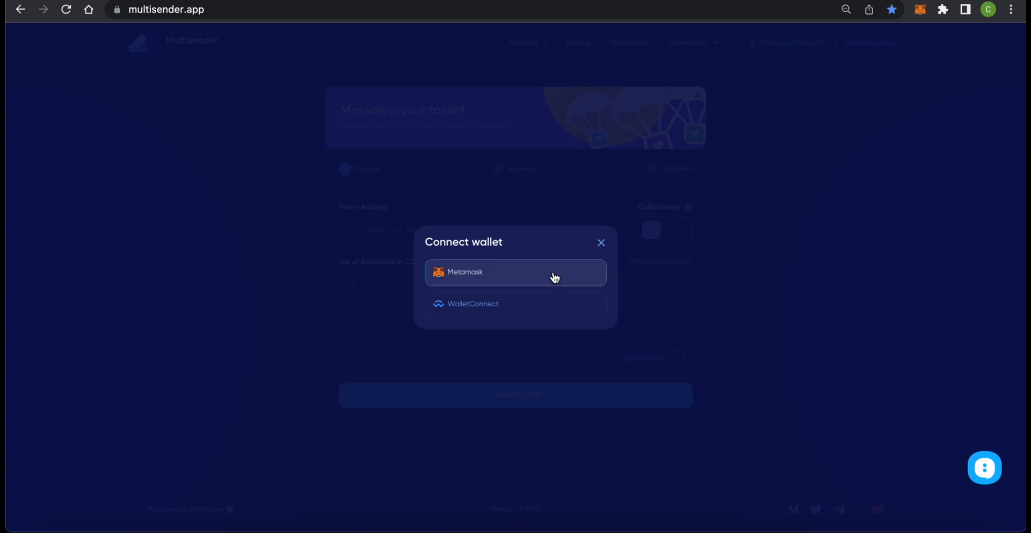
pyautogui.click(515, 272)
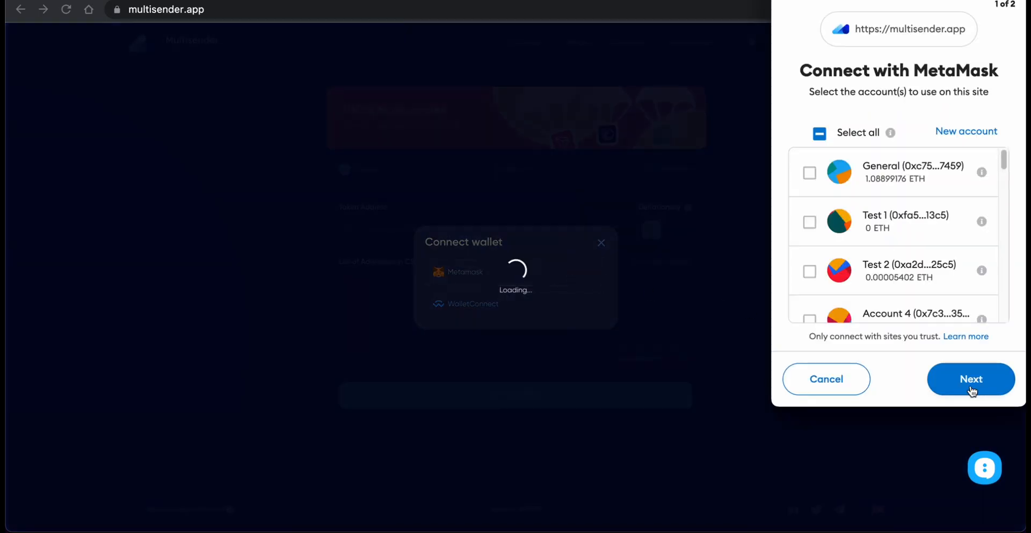
pyautogui.click(971, 379)
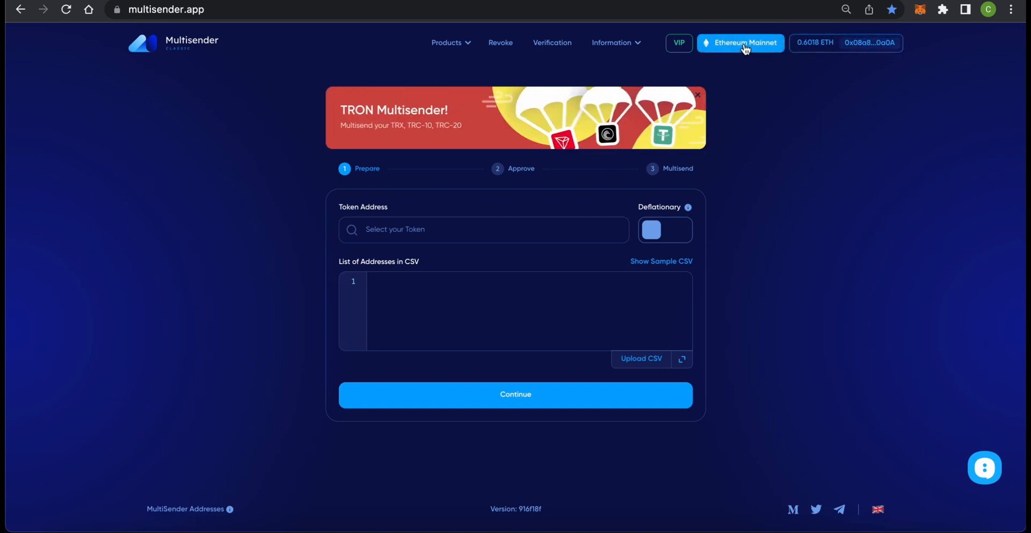
pyautogui.click(741, 43)
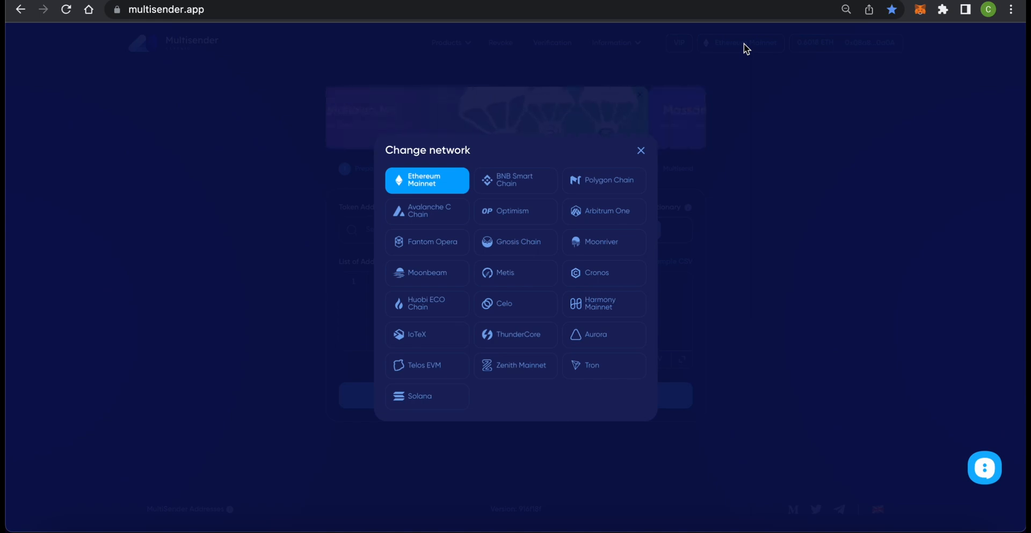
pyautogui.click(641, 150)
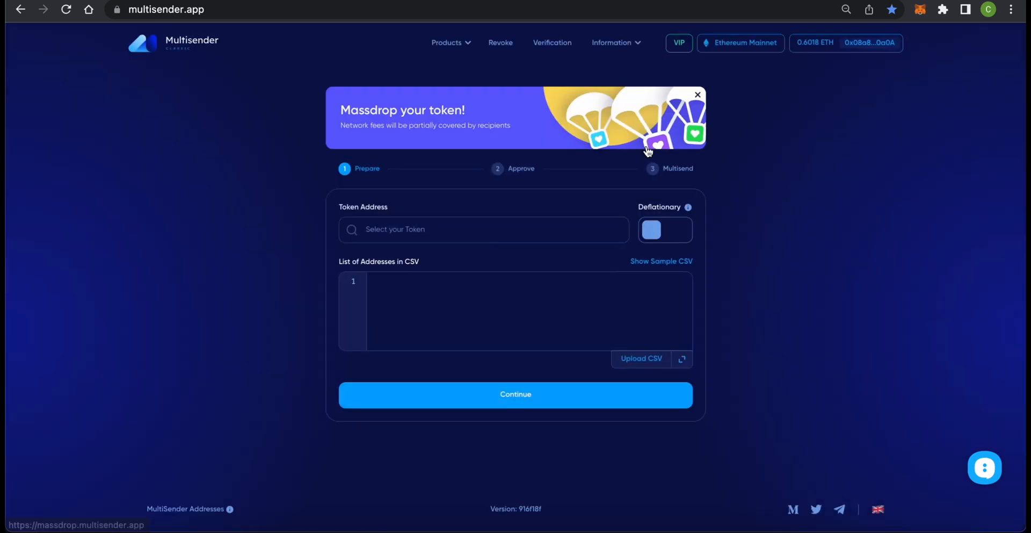
pyautogui.click(483, 229)
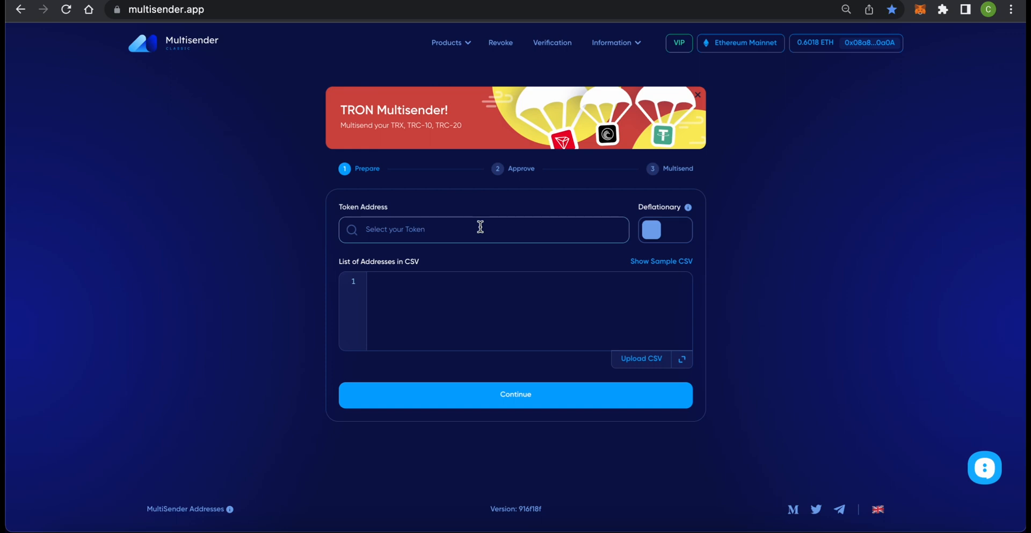
# Choose FAU (balance 1000) from the wallet's token dropdown.
pyautogui.click(461, 228)
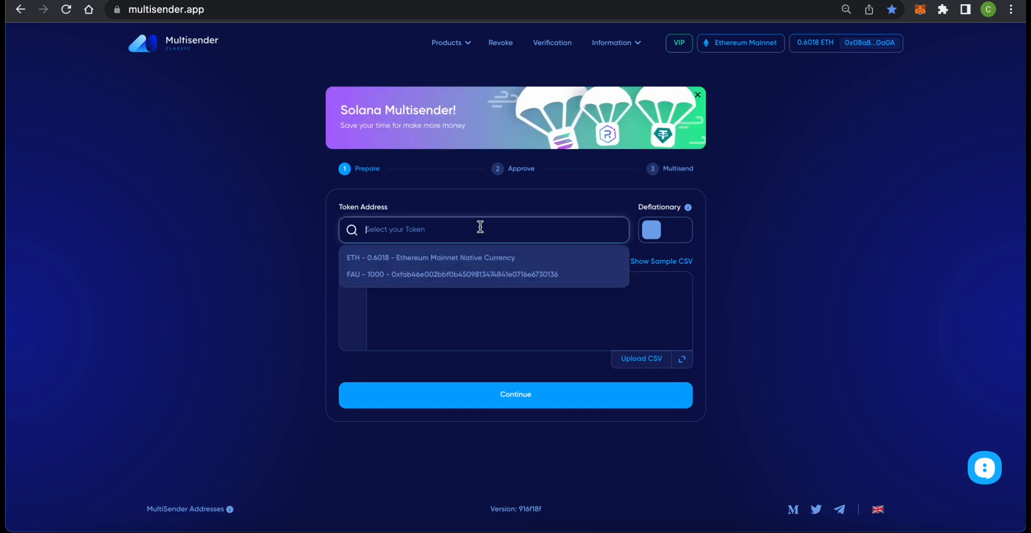
pyautogui.moveTo(464, 274)
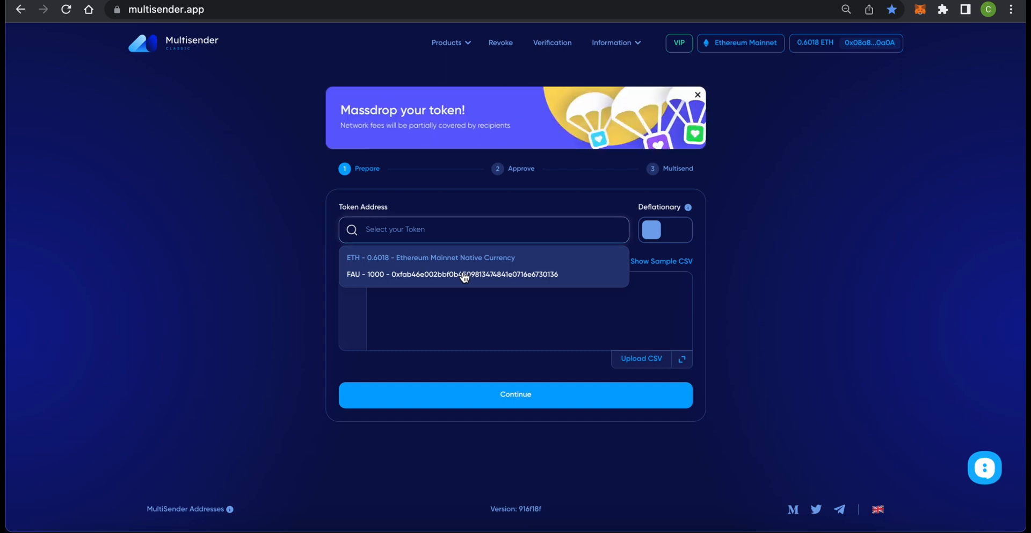
pyautogui.click(452, 274)
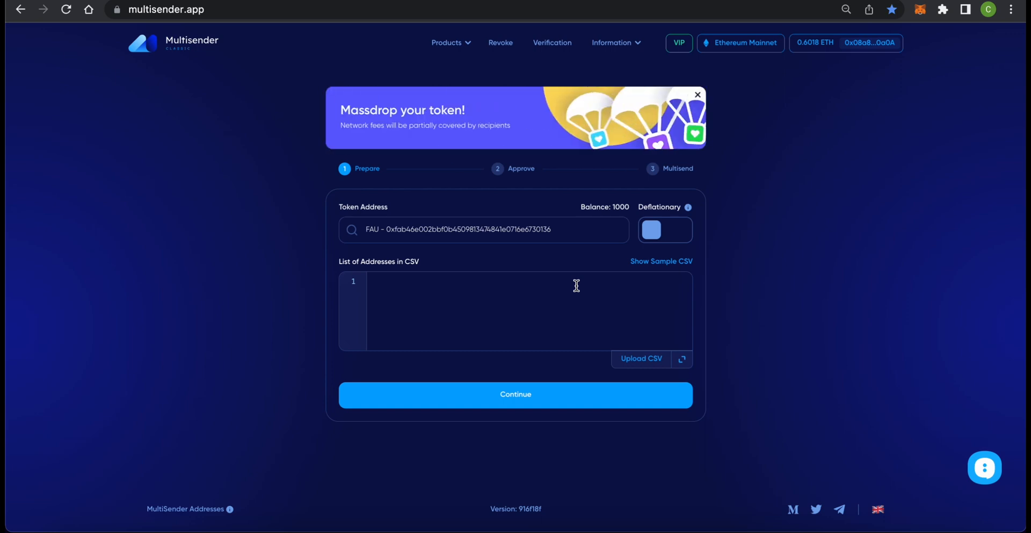
pyautogui.moveTo(656, 266)
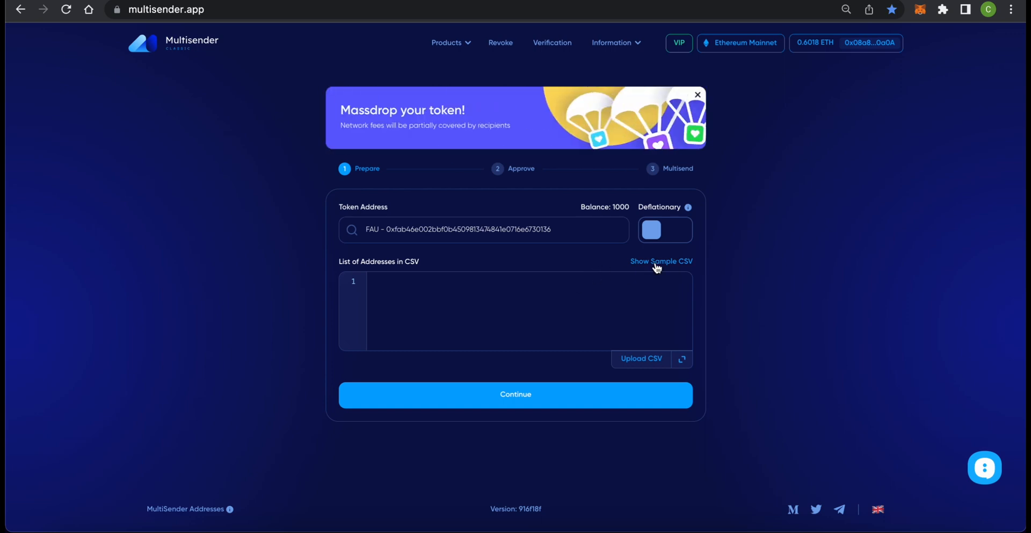
pyautogui.click(660, 261)
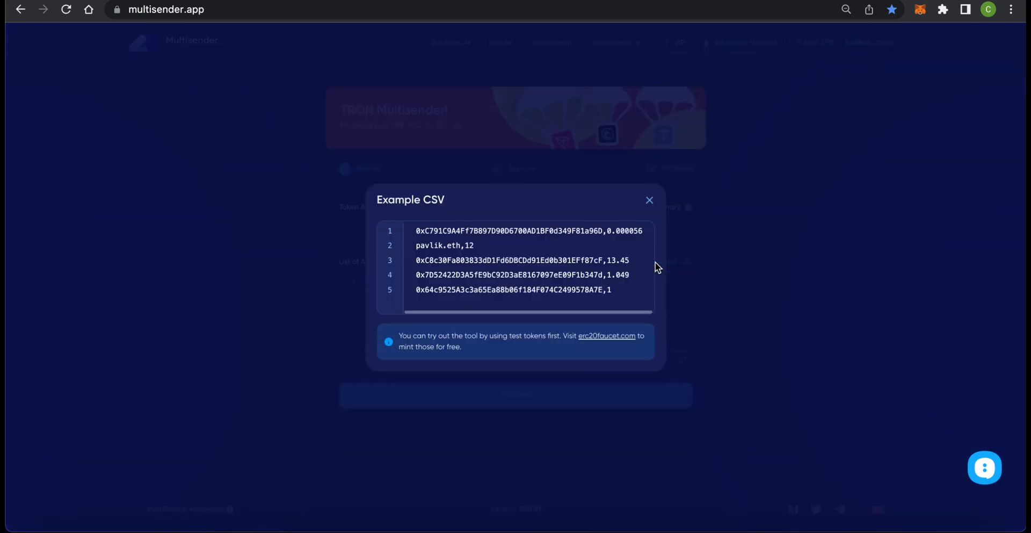
pyautogui.moveTo(570, 234)
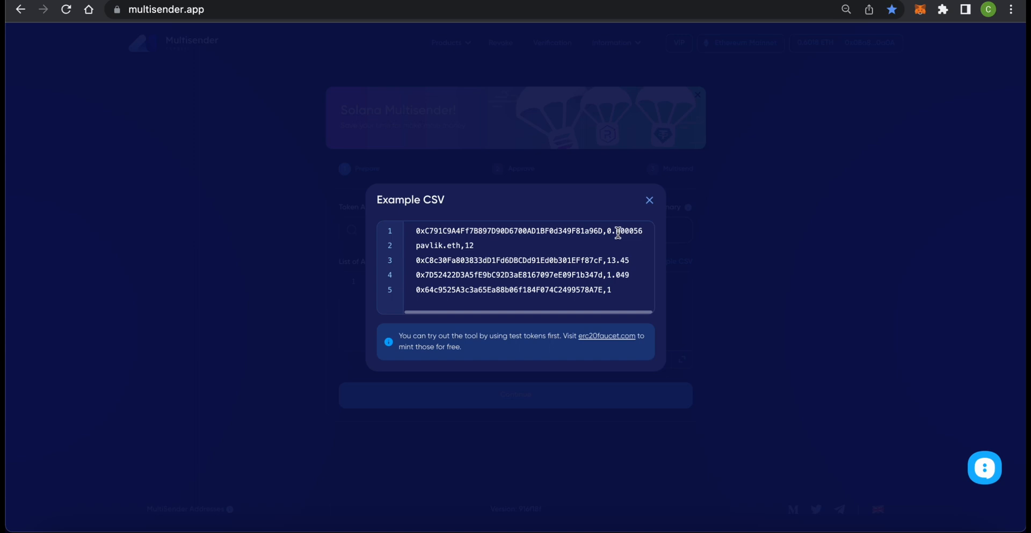
pyautogui.moveTo(606, 335)
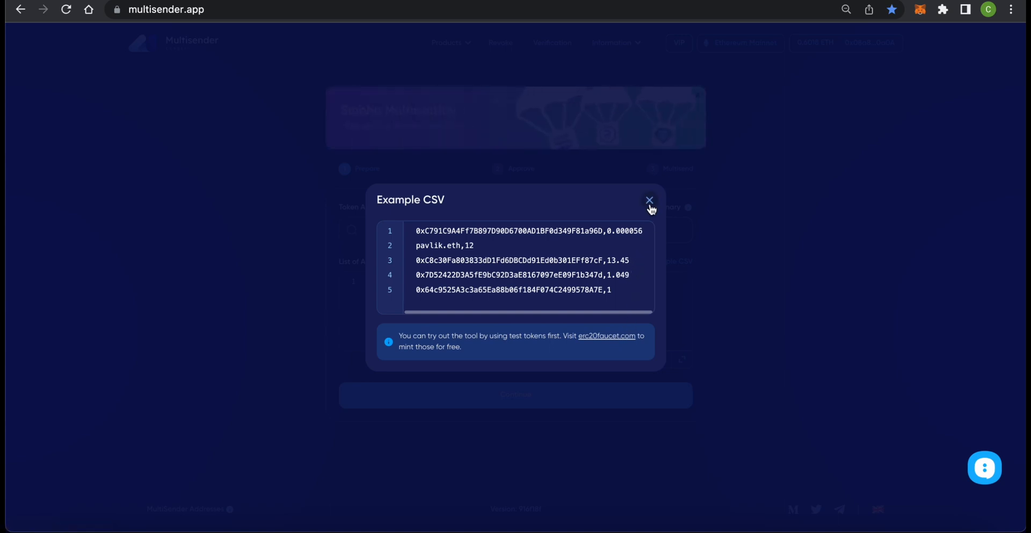
pyautogui.click(649, 199)
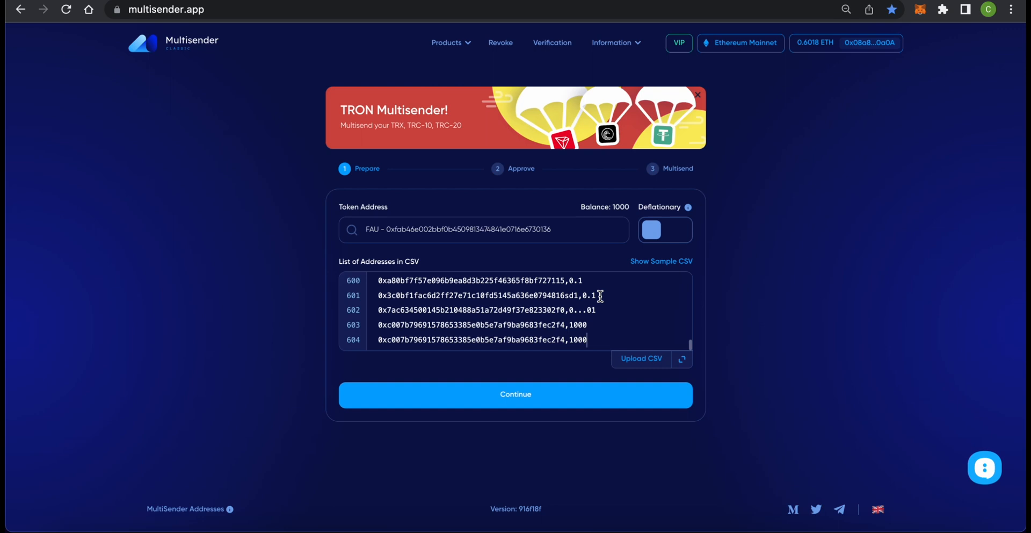
# Validate the pasted CSV and remove invalid lines and duplicate lines 601–602.
pyautogui.click(516, 395)
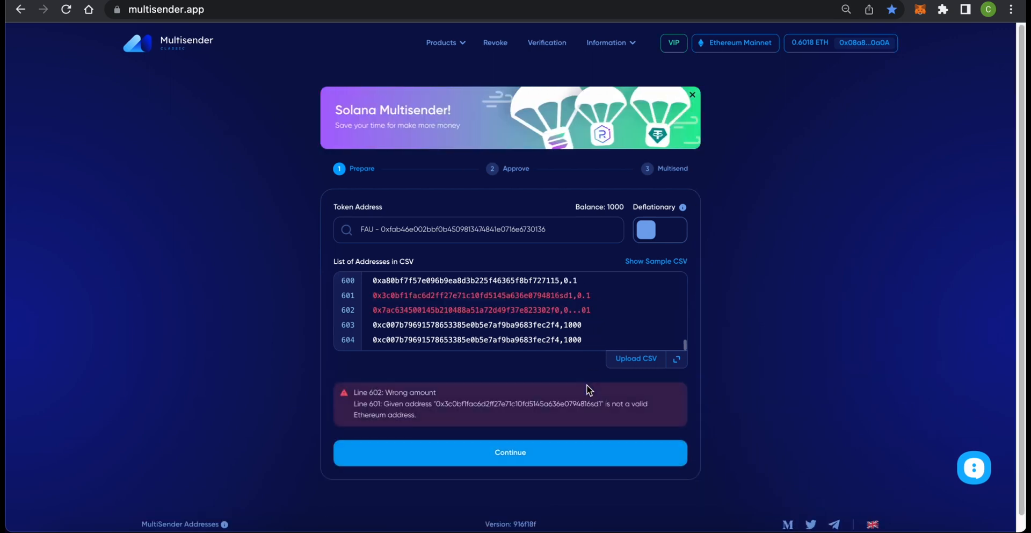
pyautogui.moveTo(610, 310)
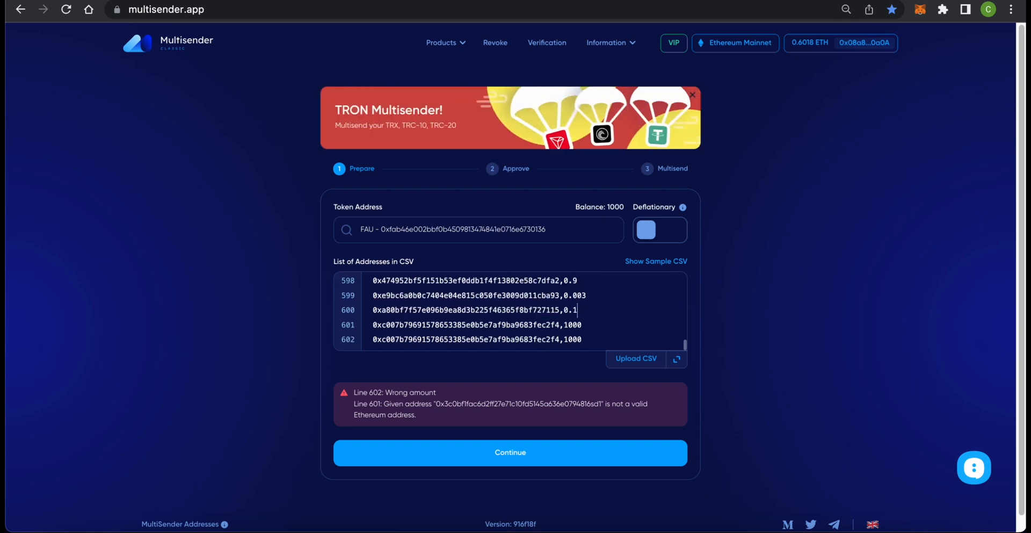
pyautogui.click(509, 452)
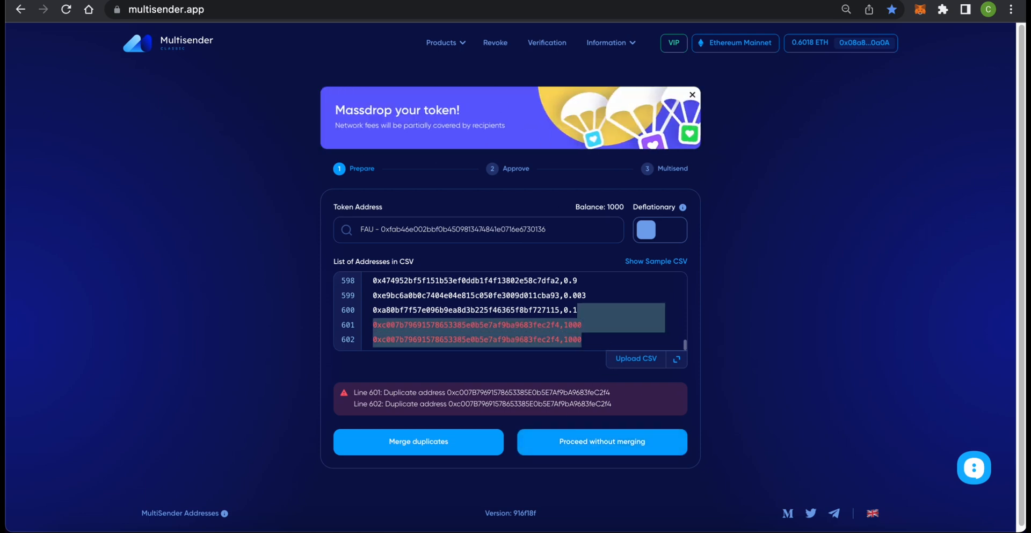
pyautogui.click(418, 441)
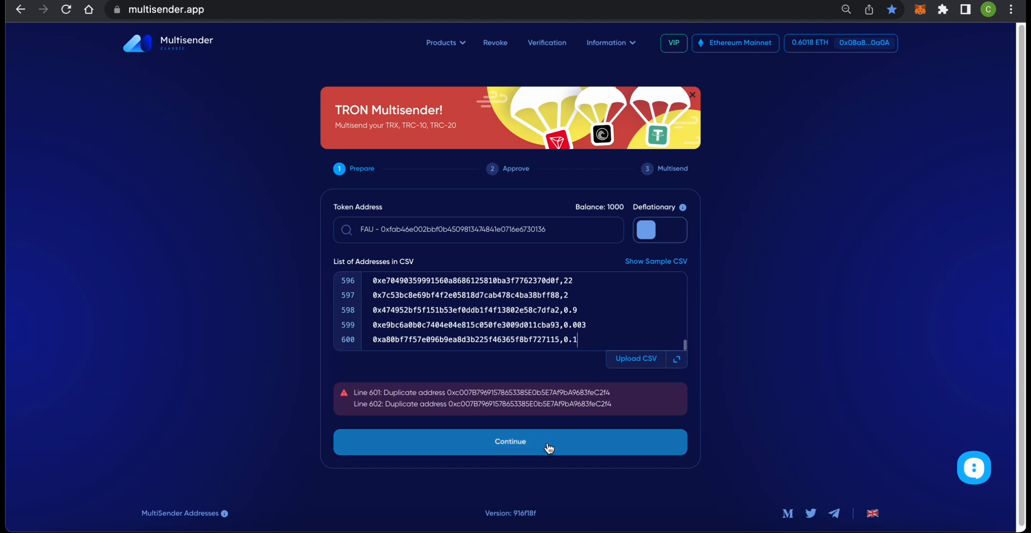
# Continue to the Approve page and review the 600 recipients totalling 39.1580059 FAU.
pyautogui.click(510, 440)
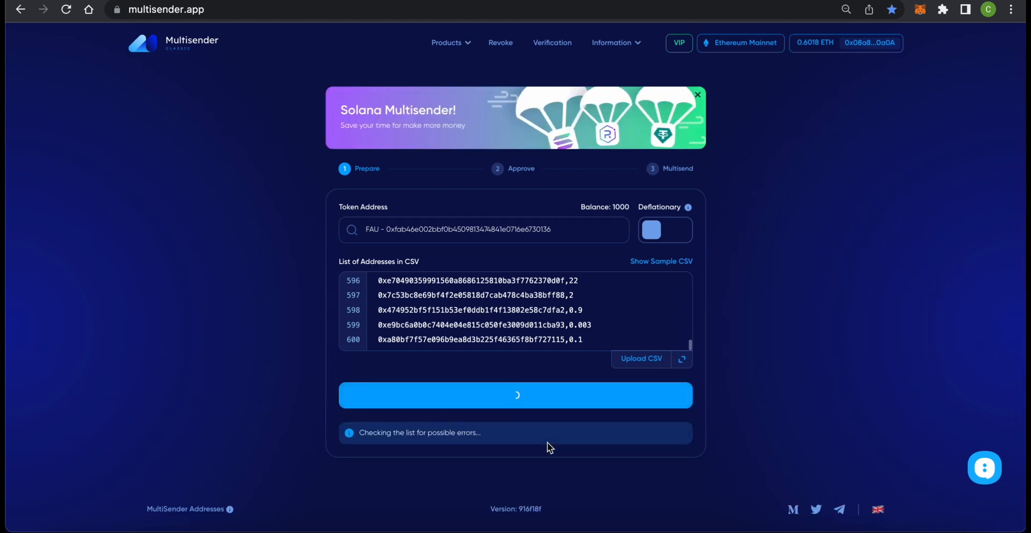
pyautogui.click(515, 394)
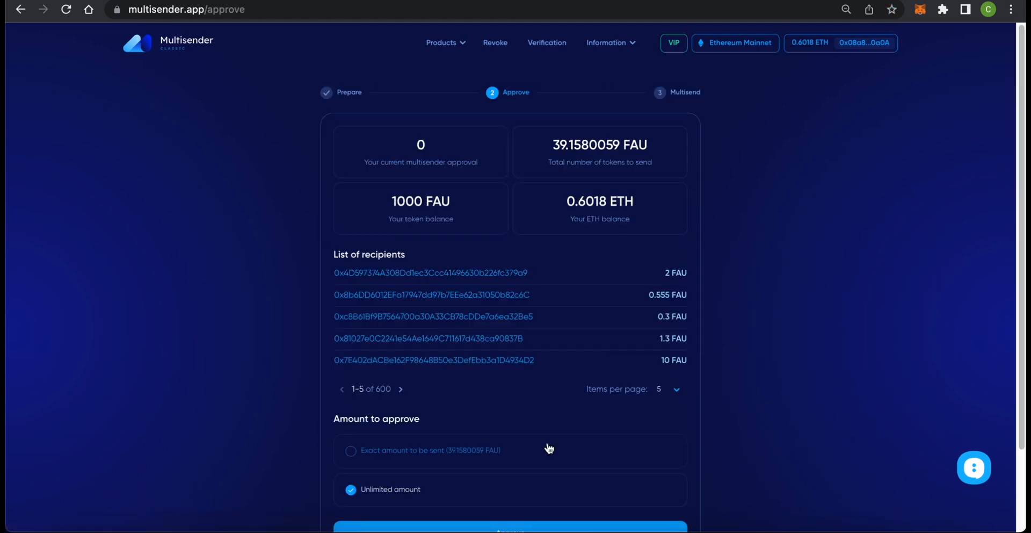
pyautogui.moveTo(502, 267)
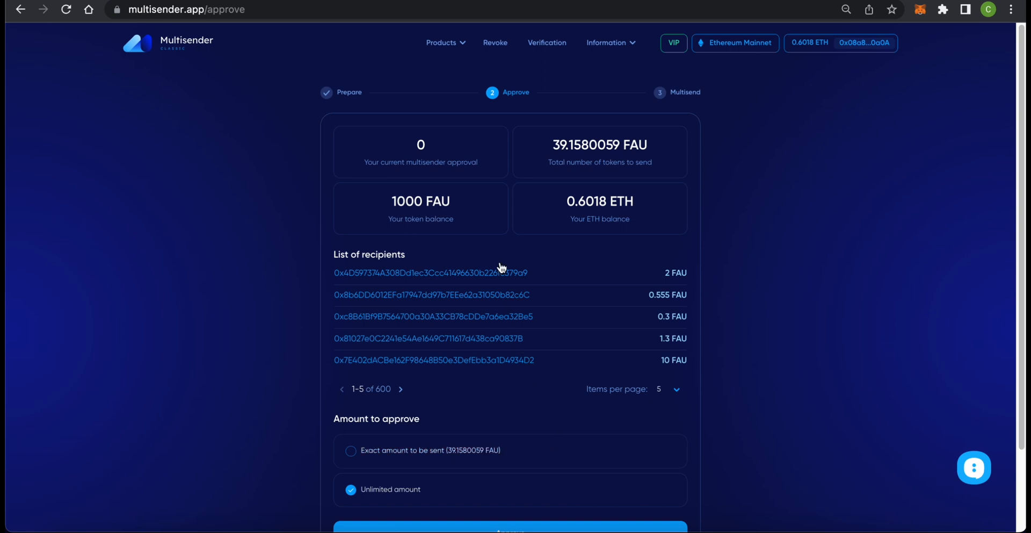
pyautogui.moveTo(473, 150)
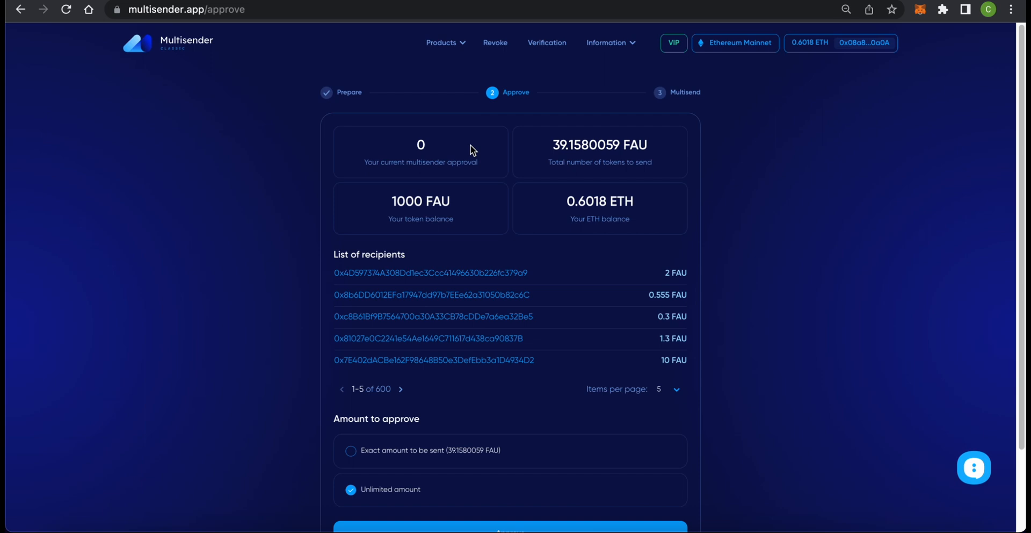
pyautogui.moveTo(534, 147)
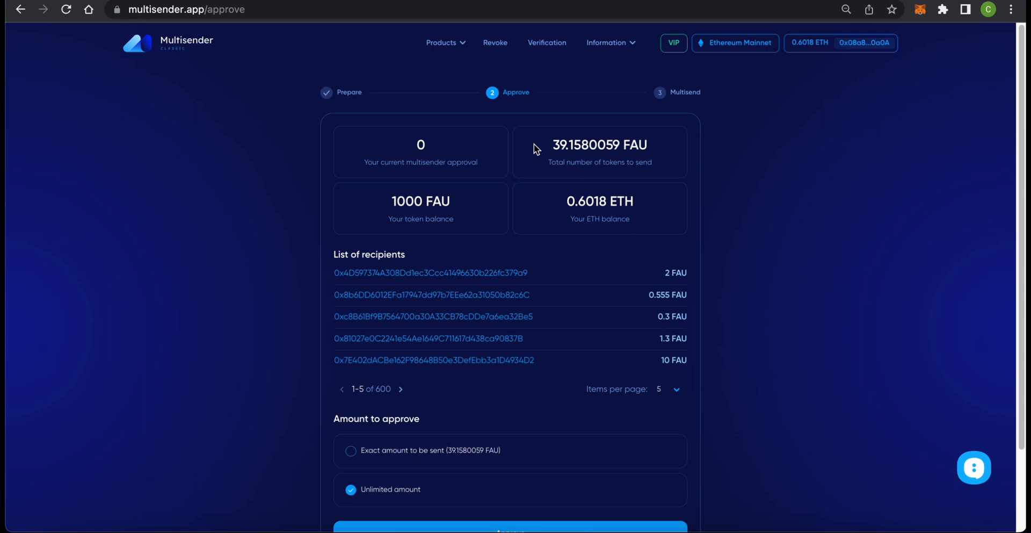
pyautogui.moveTo(530, 207)
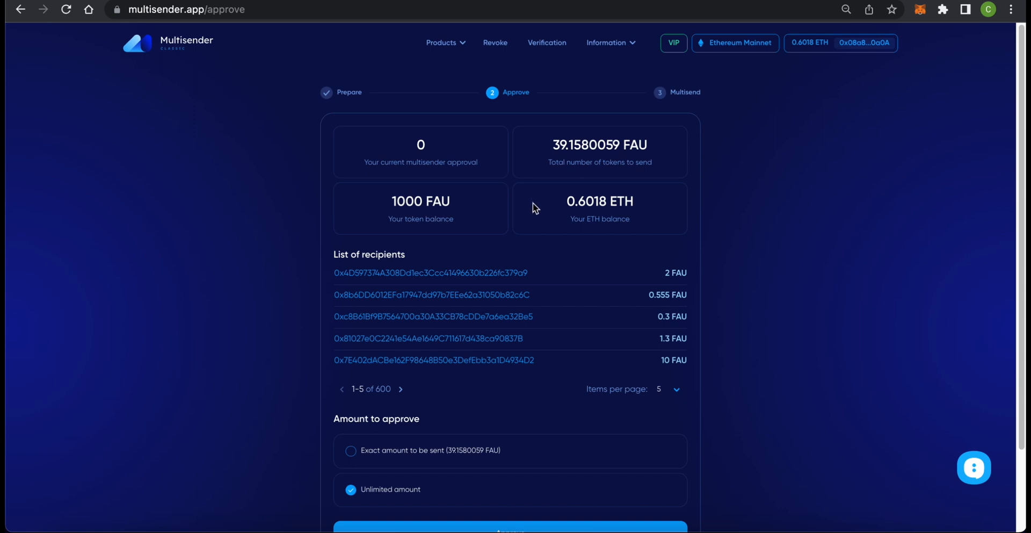
pyautogui.scroll(-3)
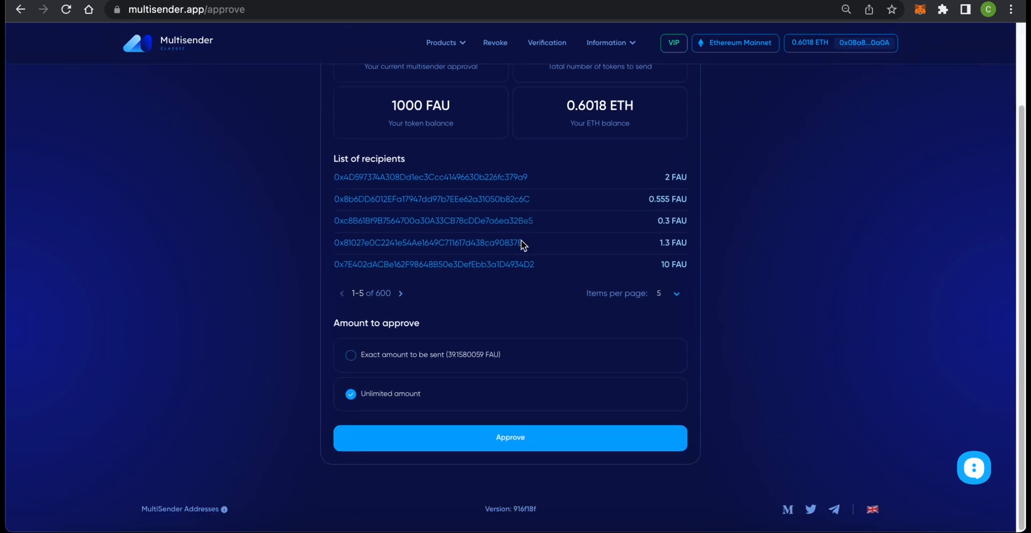
pyautogui.moveTo(473, 358)
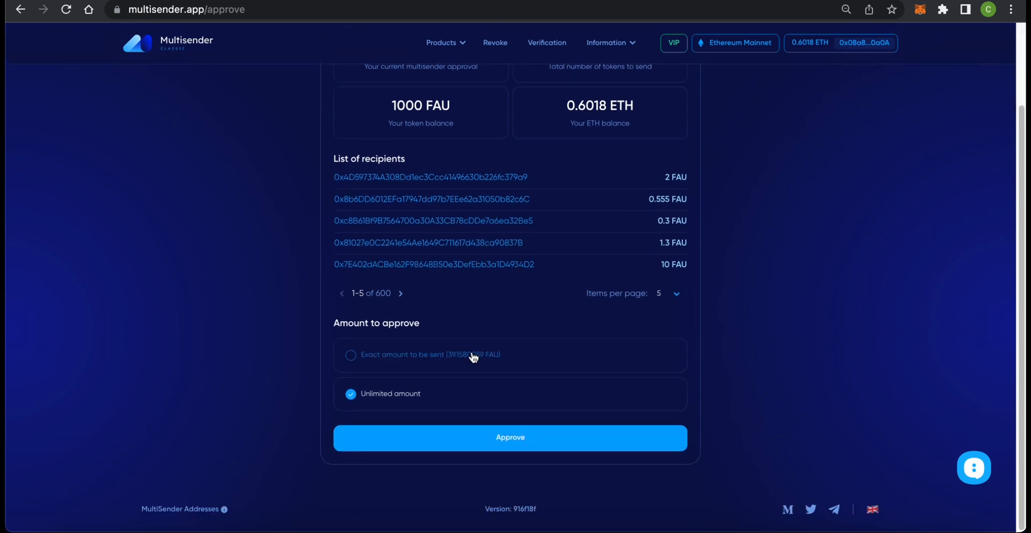
# Toggle Exact then Unlimited amount, approve, and confirm the transaction in MetaMask.
pyautogui.click(350, 355)
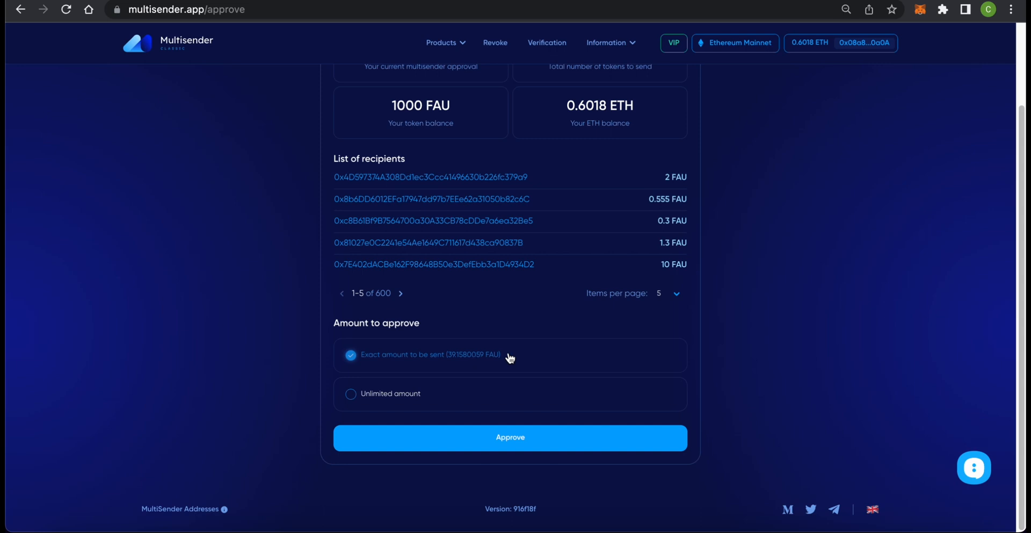
pyautogui.click(350, 393)
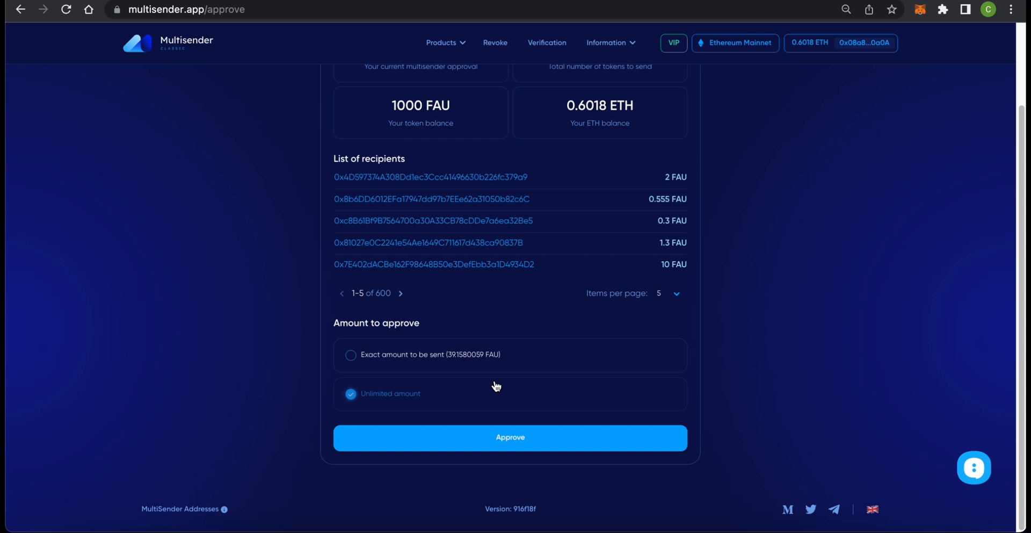
pyautogui.moveTo(509, 440)
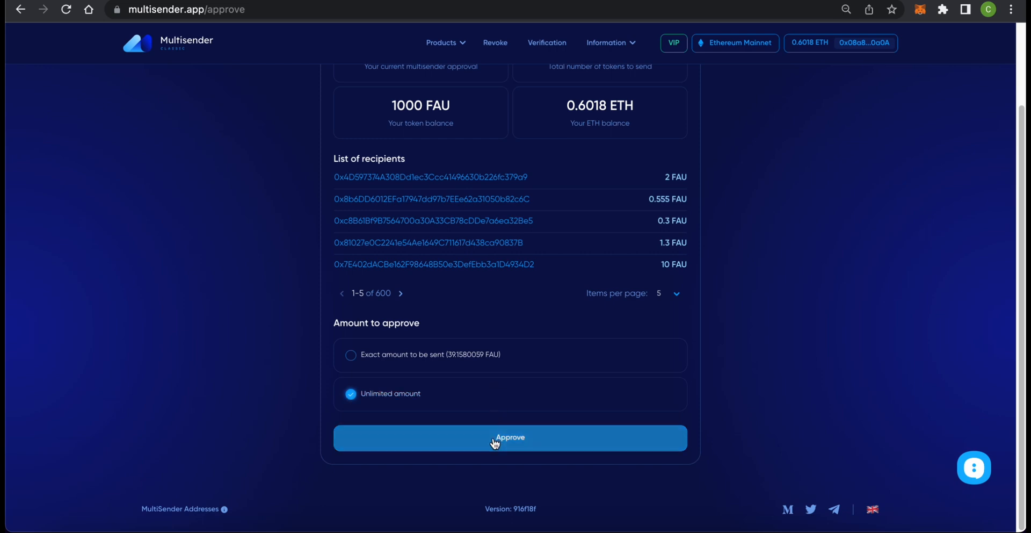
pyautogui.click(510, 438)
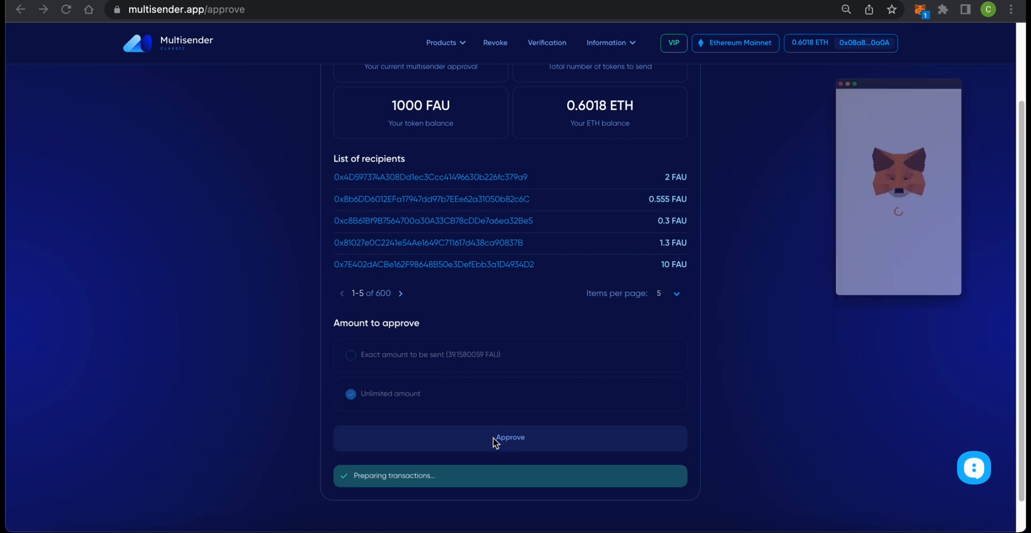
pyautogui.click(509, 437)
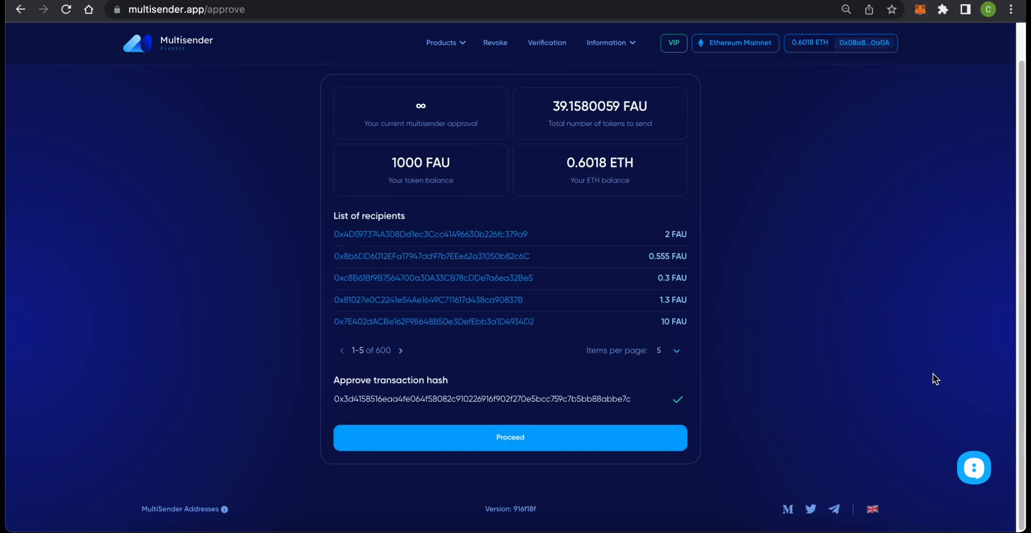
pyautogui.moveTo(659, 439)
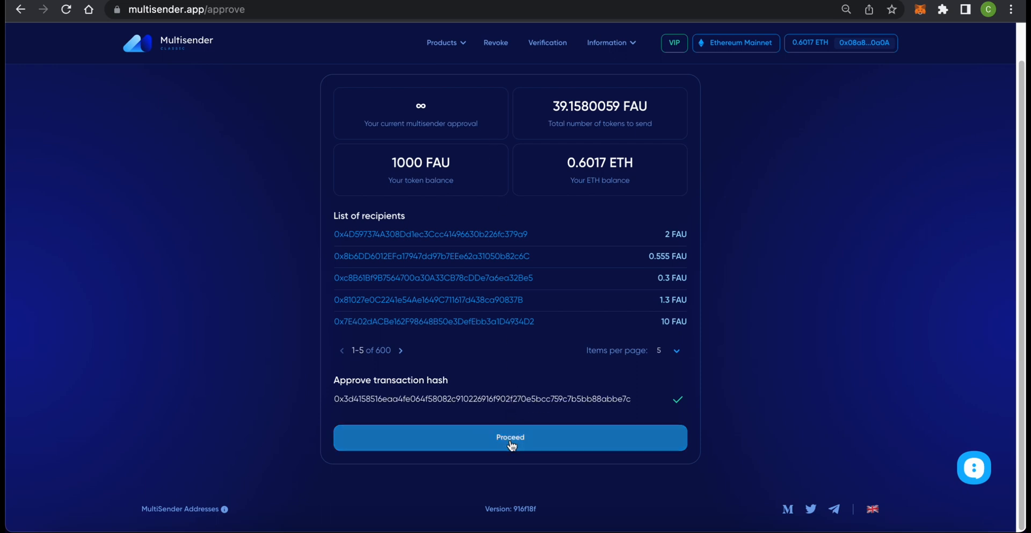
# Proceed to the Multisend summary: 600 addresses, 3 transactions, about 0.3196 ETH.
pyautogui.click(509, 438)
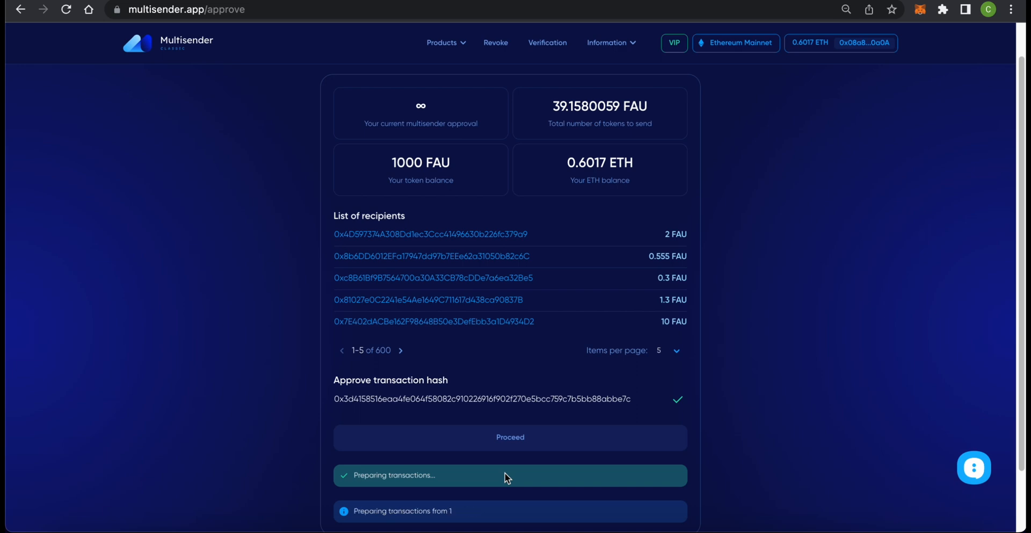
pyautogui.click(510, 437)
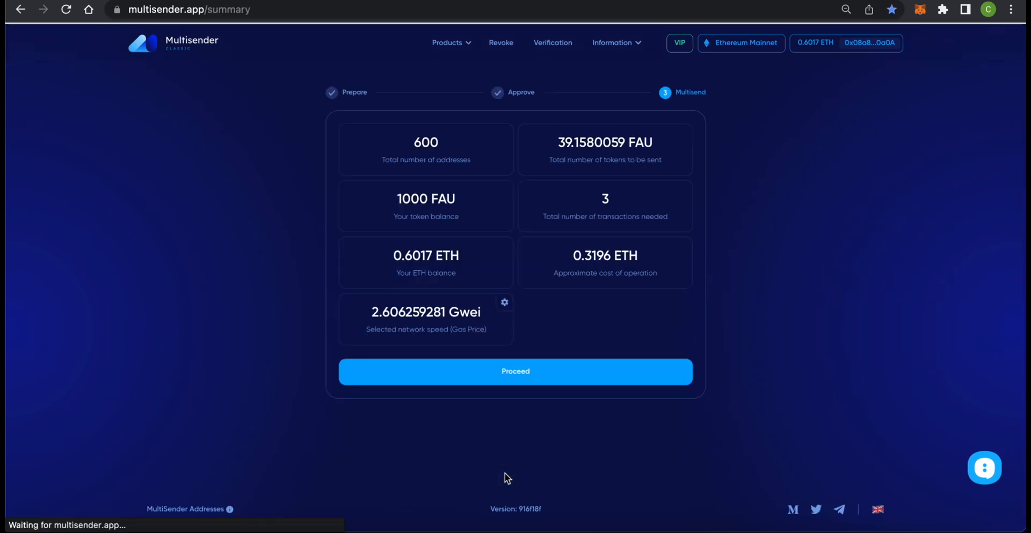
pyautogui.moveTo(492, 149)
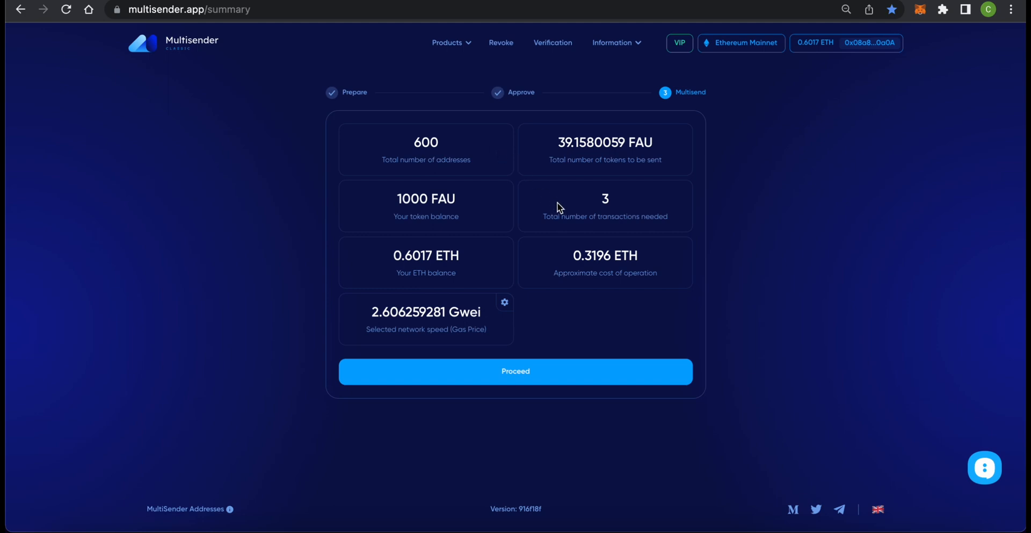
pyautogui.moveTo(550, 258)
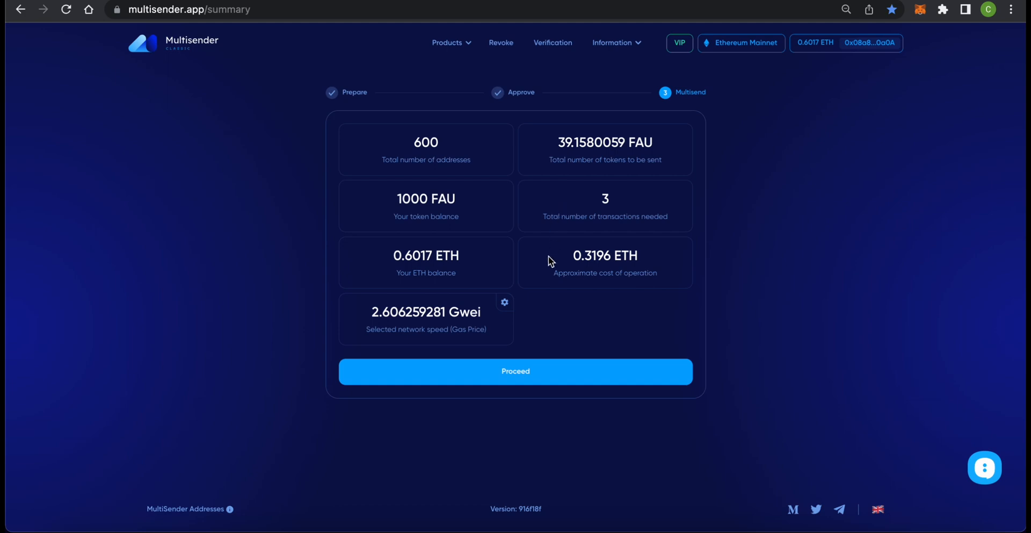
pyautogui.moveTo(504, 305)
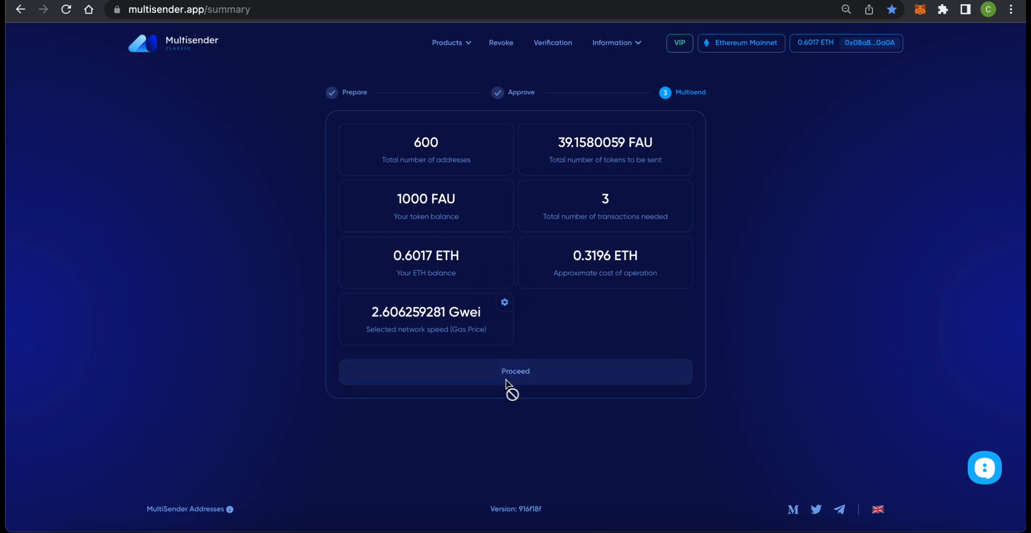
# Send to the 600 addresses and confirm the multisend in MetaMask.
pyautogui.click(515, 370)
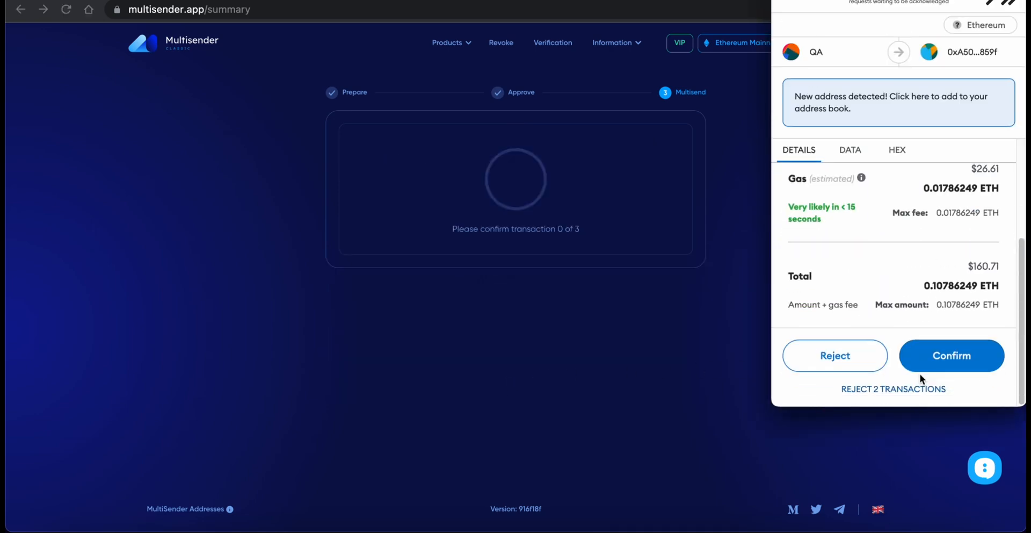
pyautogui.click(951, 356)
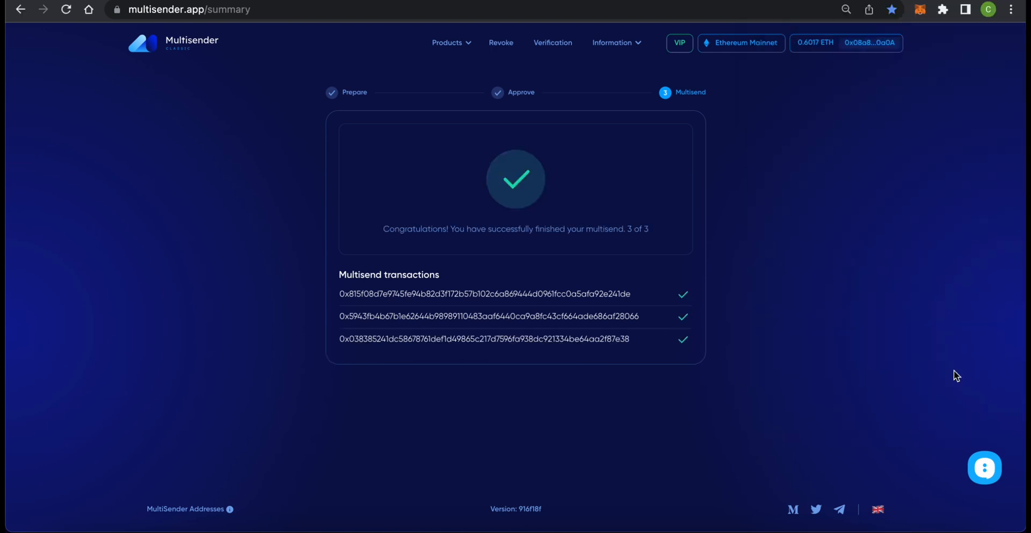
pyautogui.moveTo(654, 232)
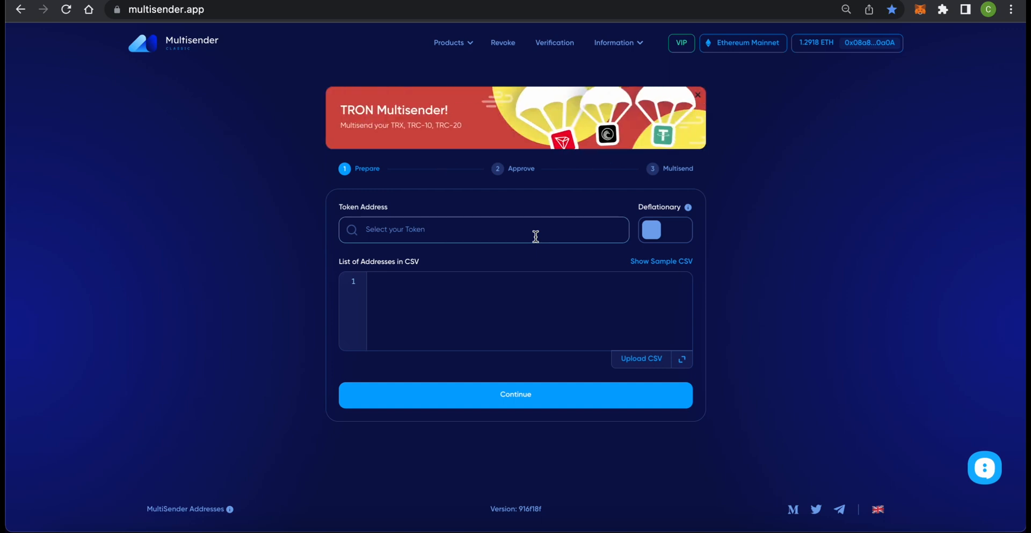
# Pick FAU again and submit the 1500-line address list for validation.
pyautogui.click(484, 228)
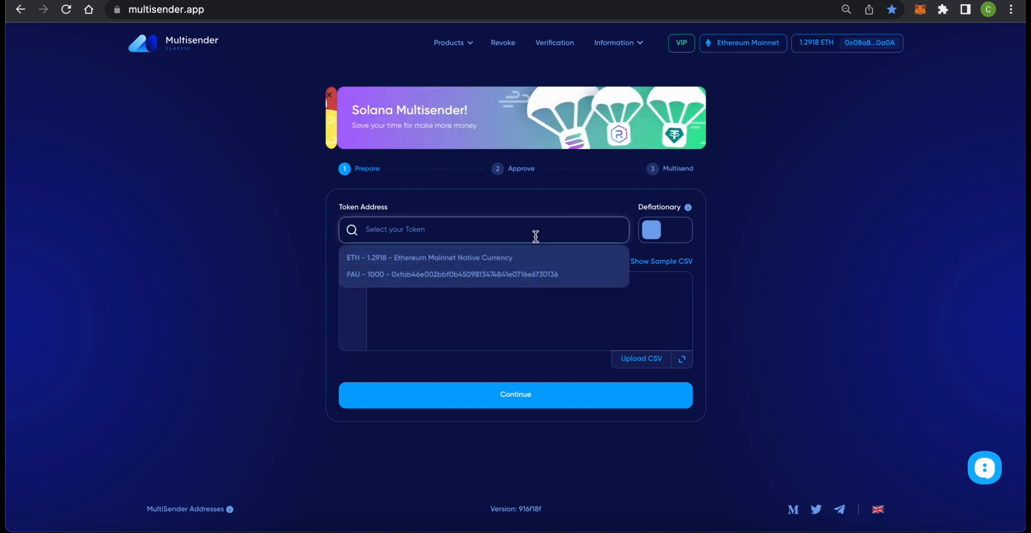
pyautogui.click(449, 274)
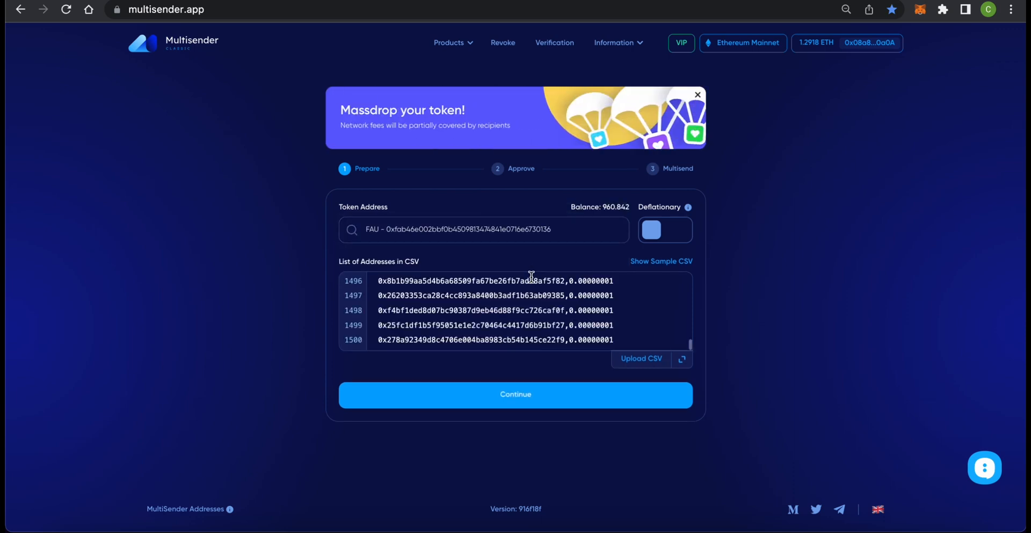
pyautogui.click(515, 395)
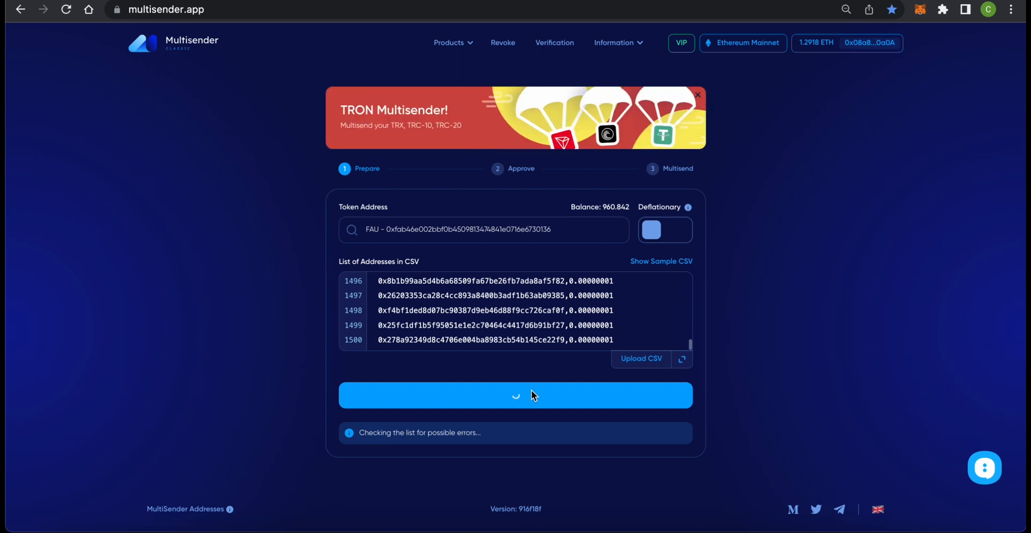
# Advance past approval for 1500 recipients to the multisend options with self-generated key.
pyautogui.click(515, 394)
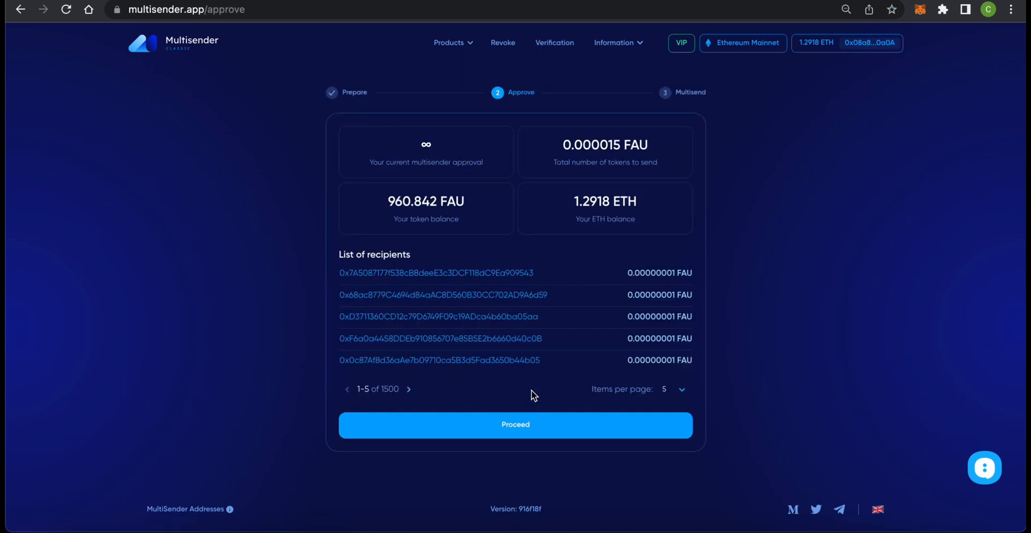
pyautogui.moveTo(493, 158)
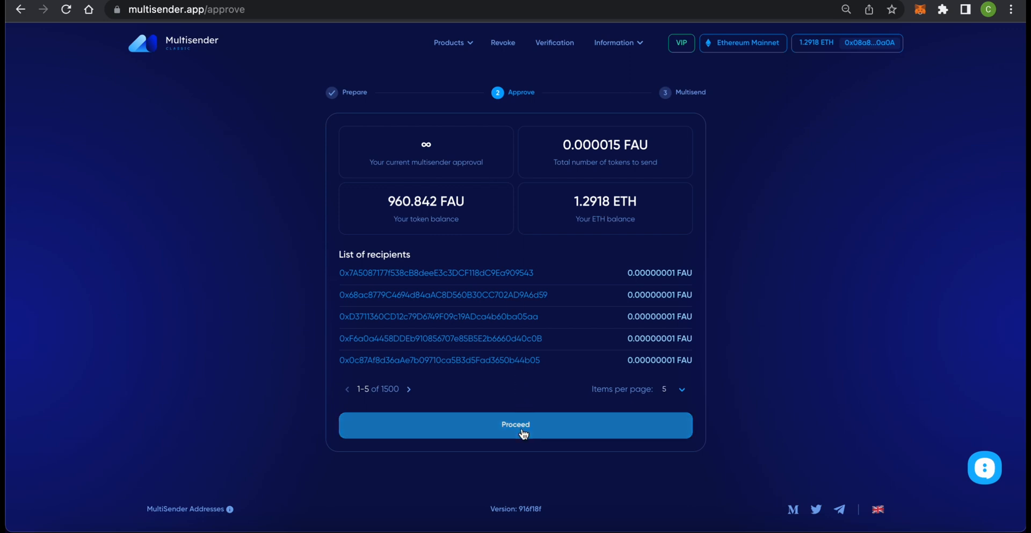
pyautogui.click(516, 424)
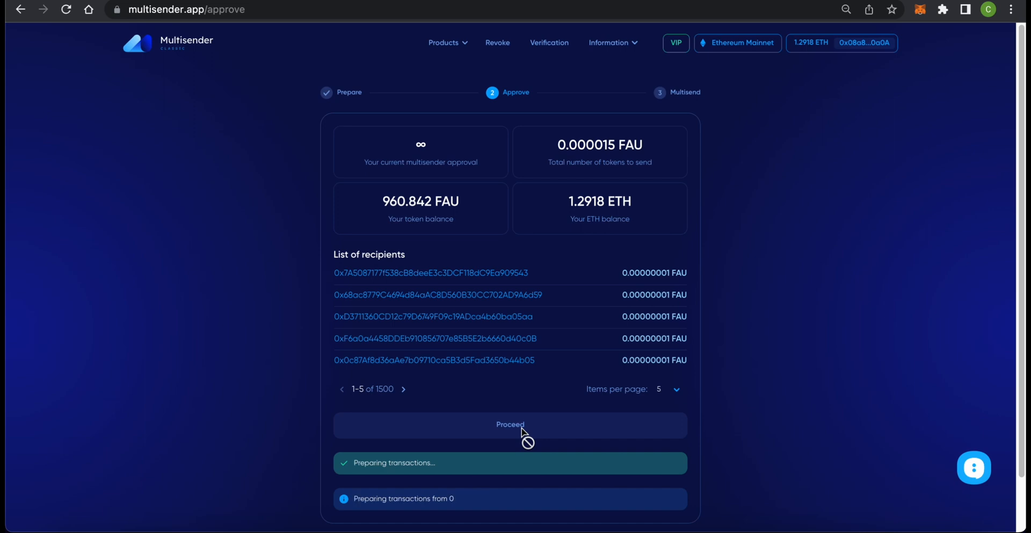
pyautogui.click(509, 424)
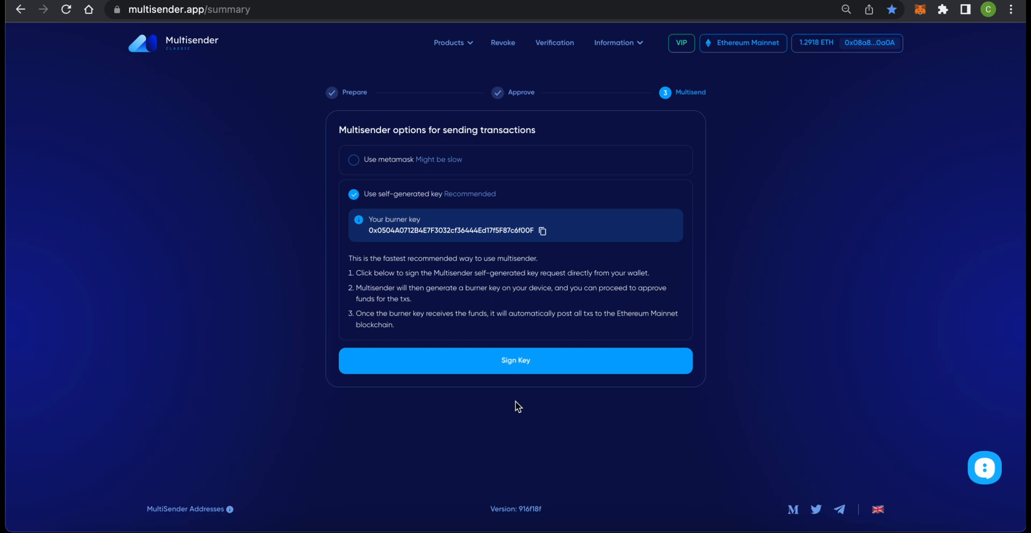
# Switch to wallet sending and back to self-generated key, then request the burner-key signature.
pyautogui.click(353, 159)
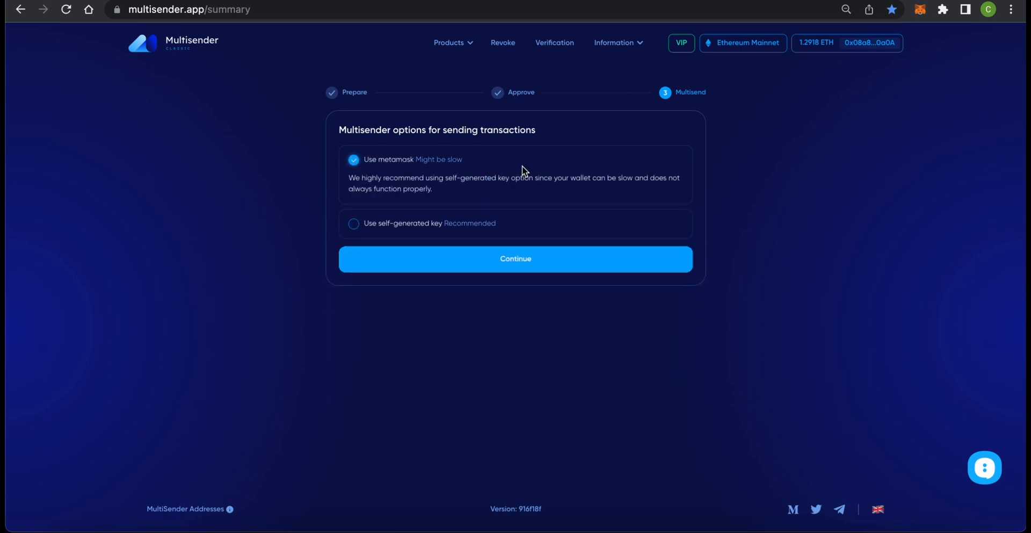
pyautogui.click(353, 224)
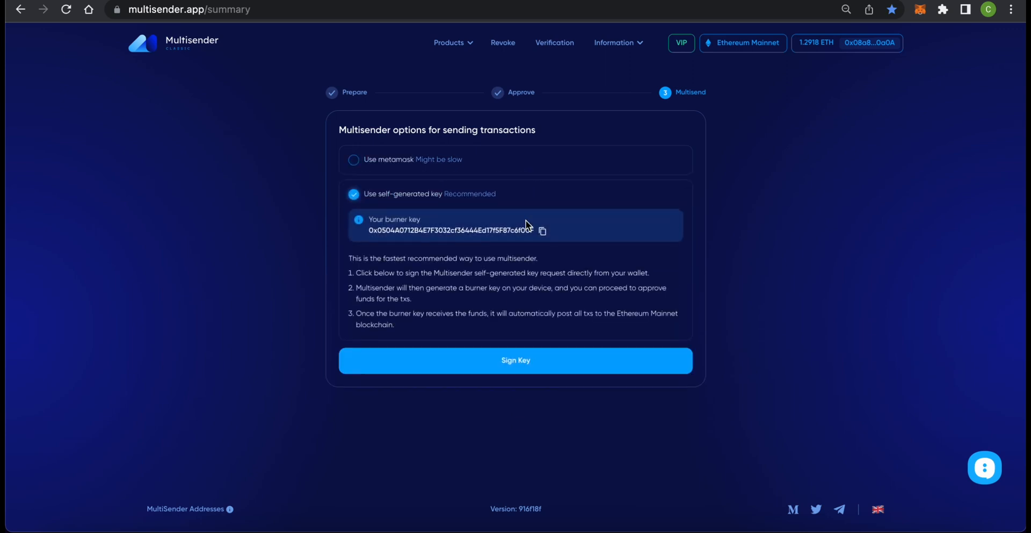
pyautogui.moveTo(527, 230)
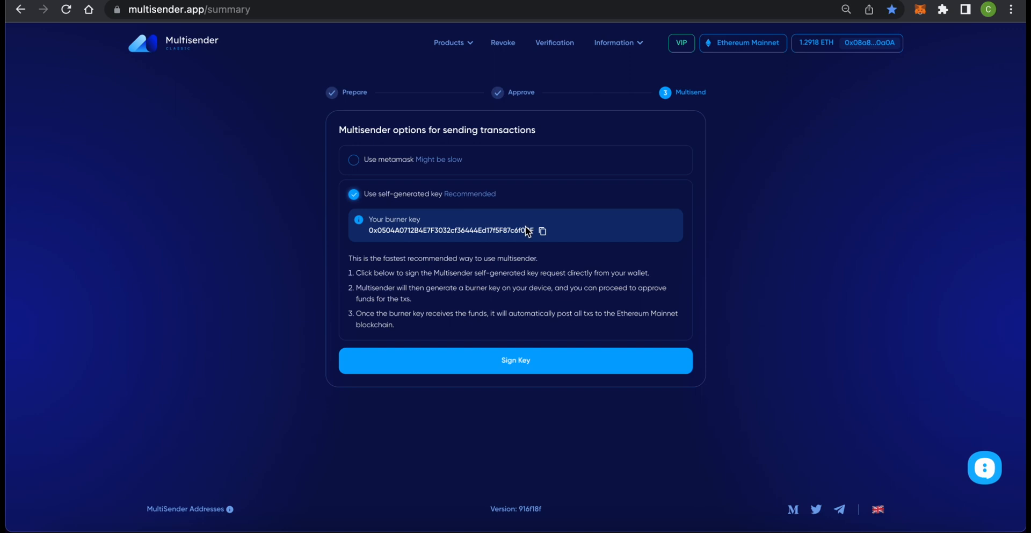
pyautogui.moveTo(523, 256)
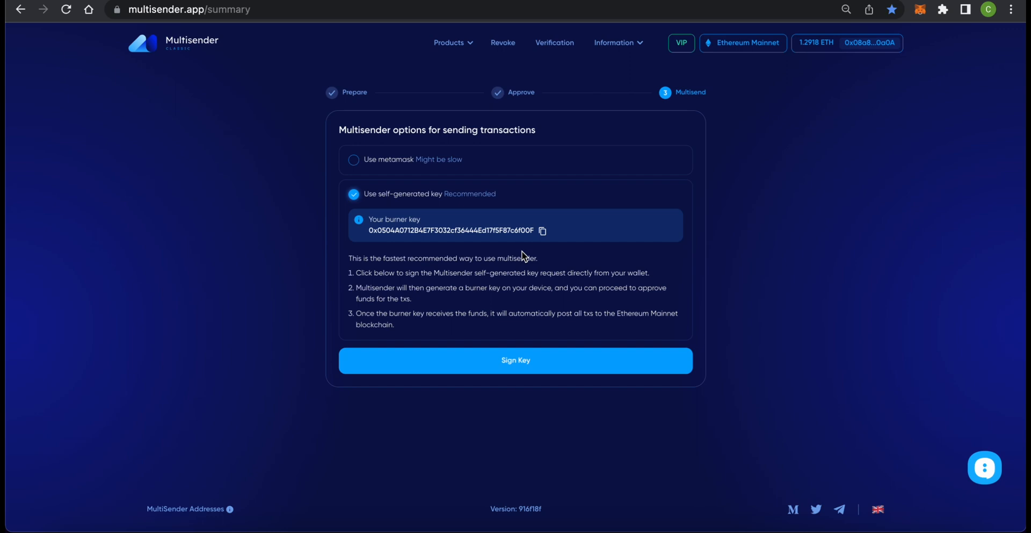
pyautogui.click(516, 360)
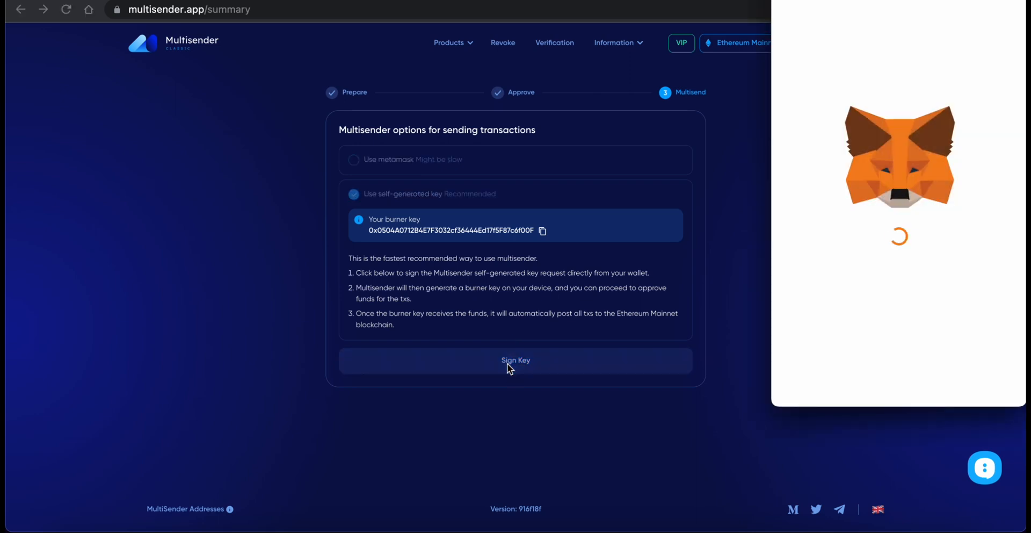
# Approve the key signature, save the temporary private key to a file, confirm it, and reach the 1500-address summary (~0.7038 ETH).
pyautogui.click(509, 360)
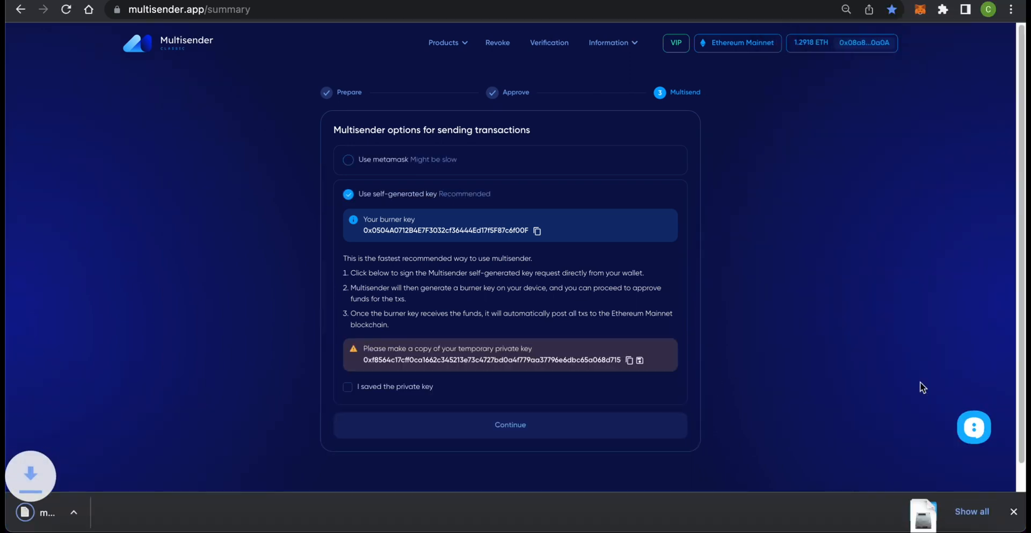
pyautogui.click(638, 360)
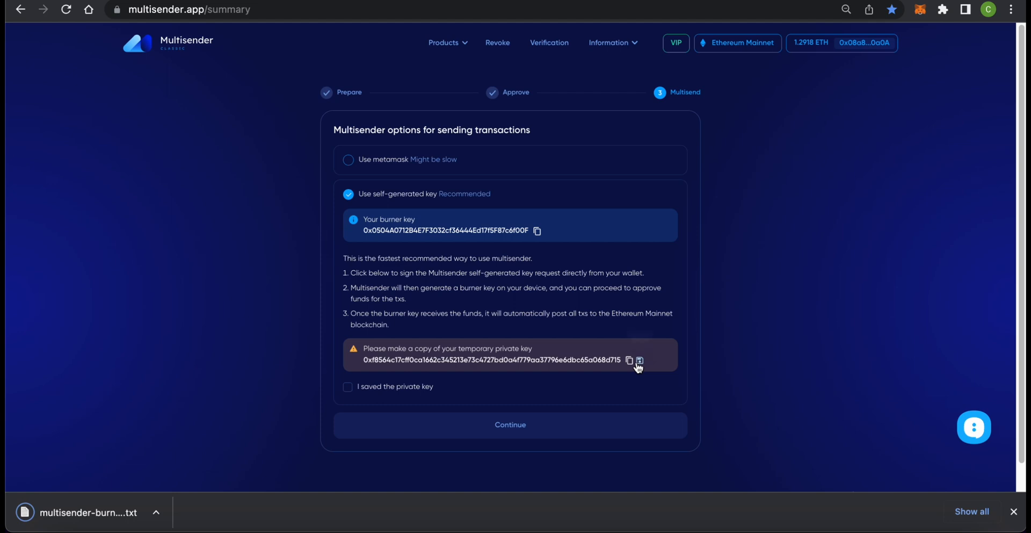
pyautogui.moveTo(629, 361)
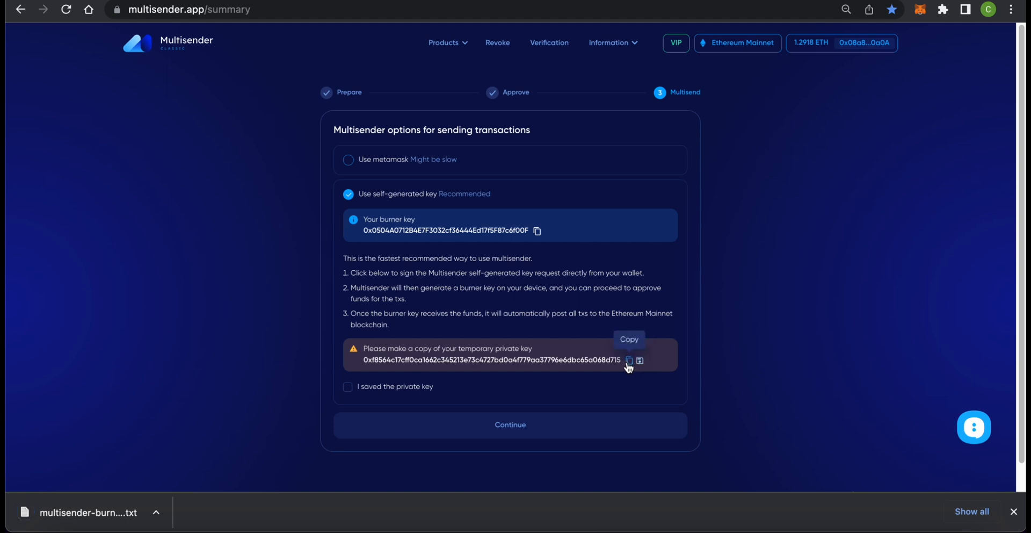
pyautogui.moveTo(236, 443)
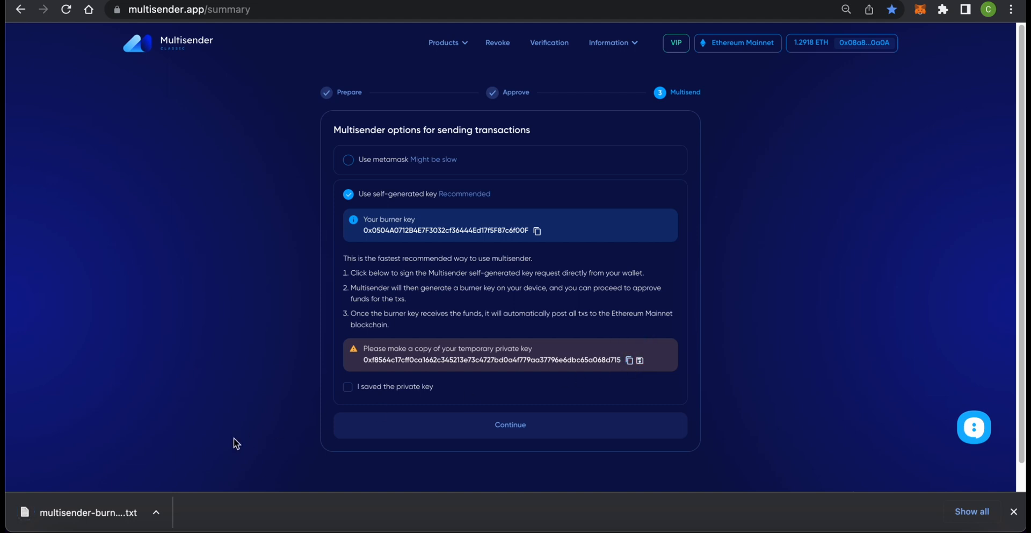
pyautogui.moveTo(100, 512)
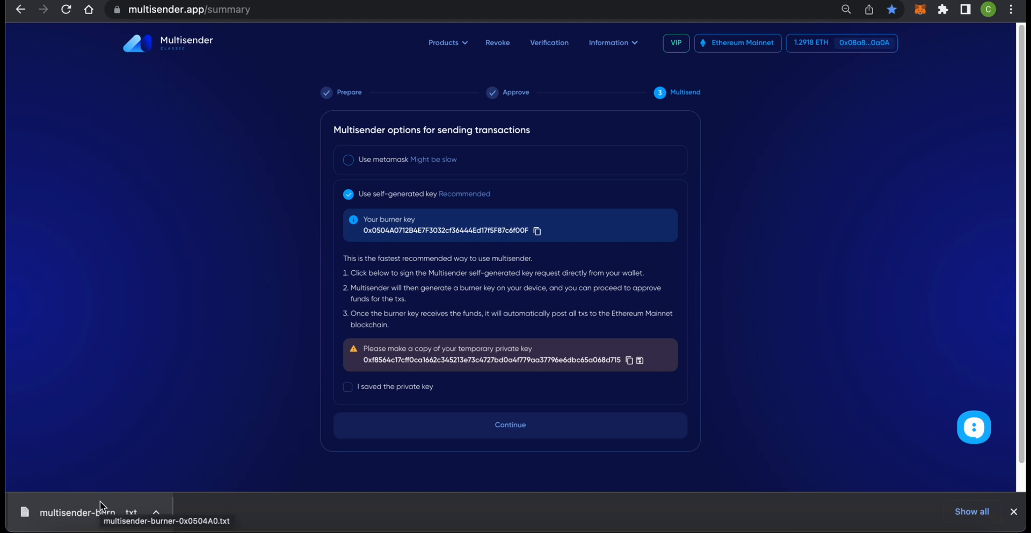
pyautogui.click(348, 386)
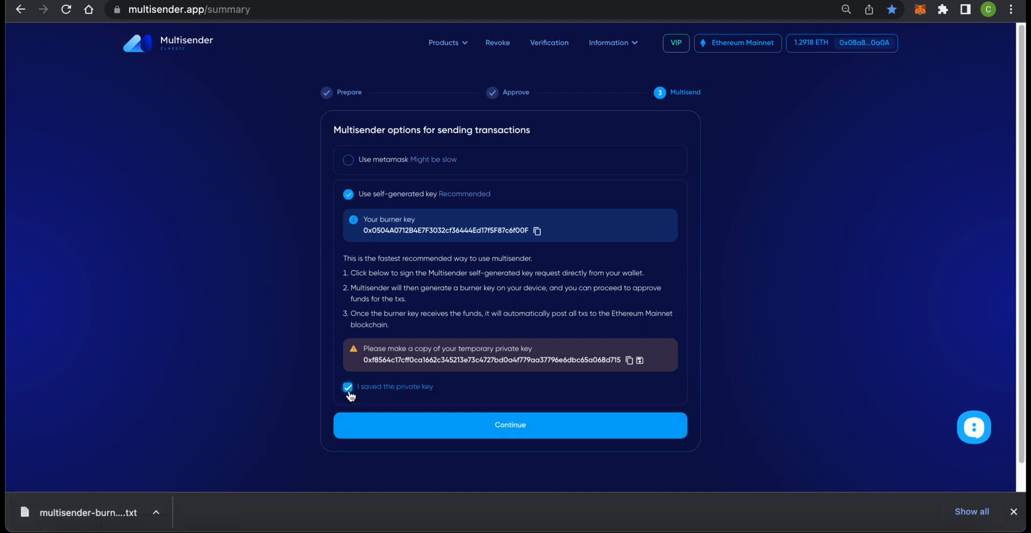
pyautogui.click(509, 424)
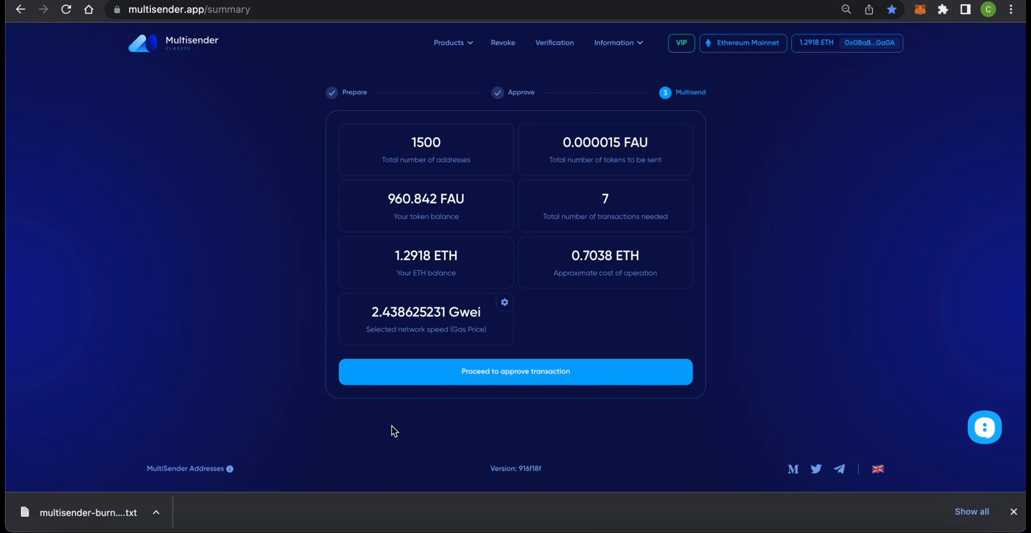
pyautogui.moveTo(414, 418)
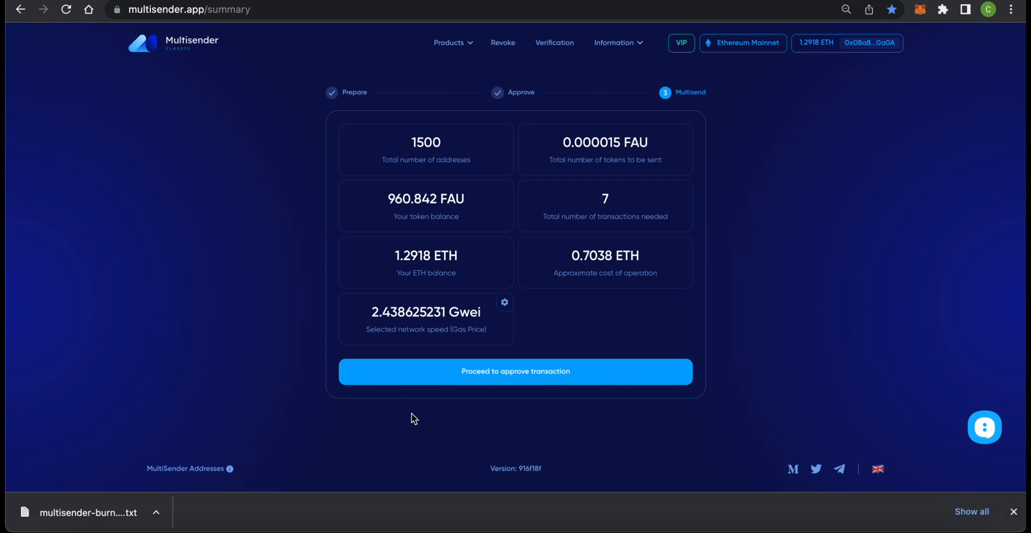
pyautogui.moveTo(532, 311)
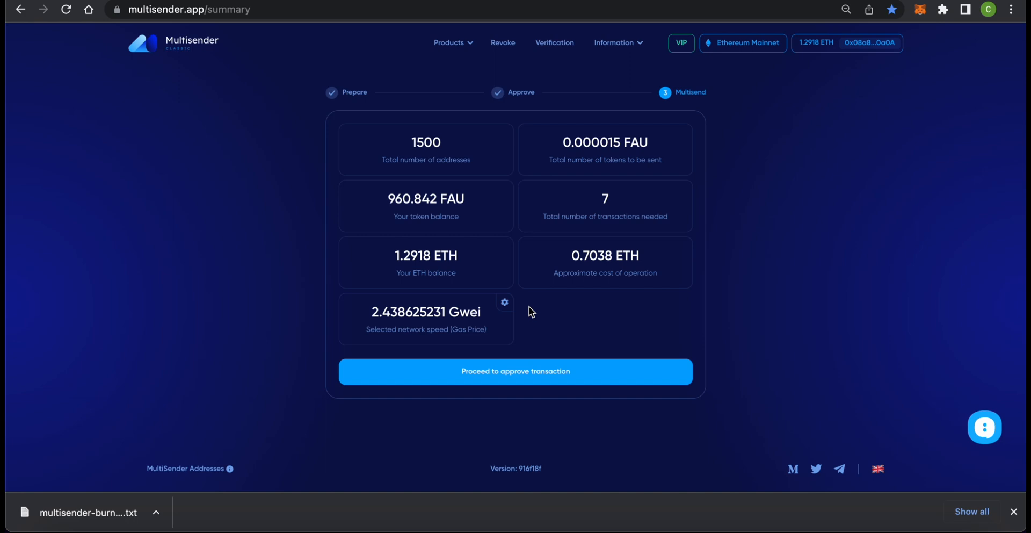
pyautogui.moveTo(550, 264)
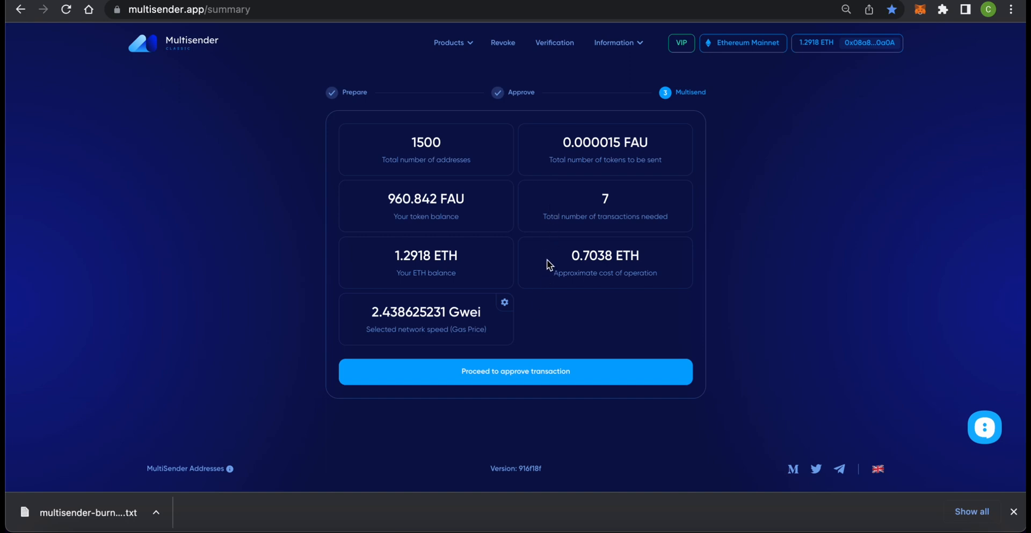
pyautogui.moveTo(530, 378)
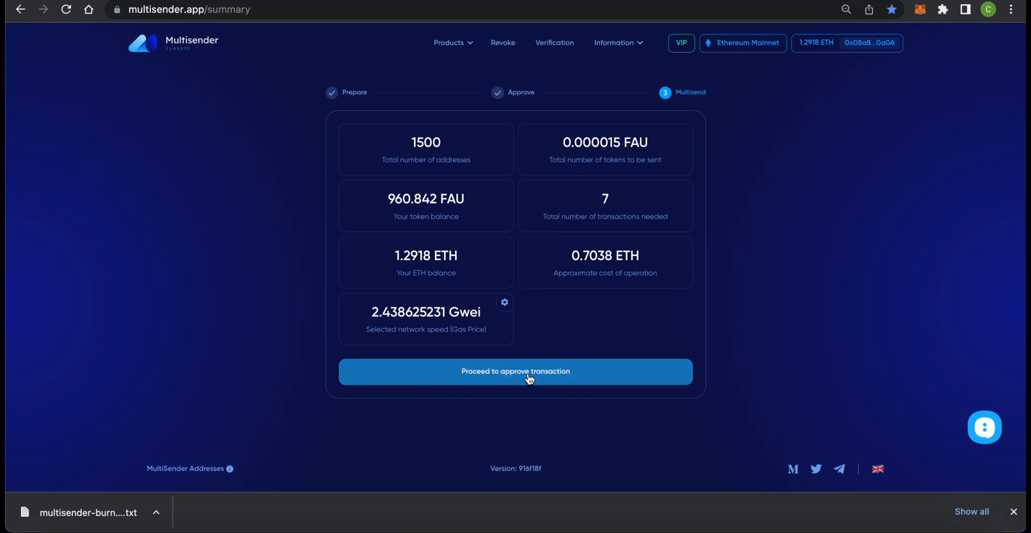
# Approve and run the multisend until all 8 of 8 transactions complete (top-up plus seven multisend hashes).
pyautogui.click(516, 371)
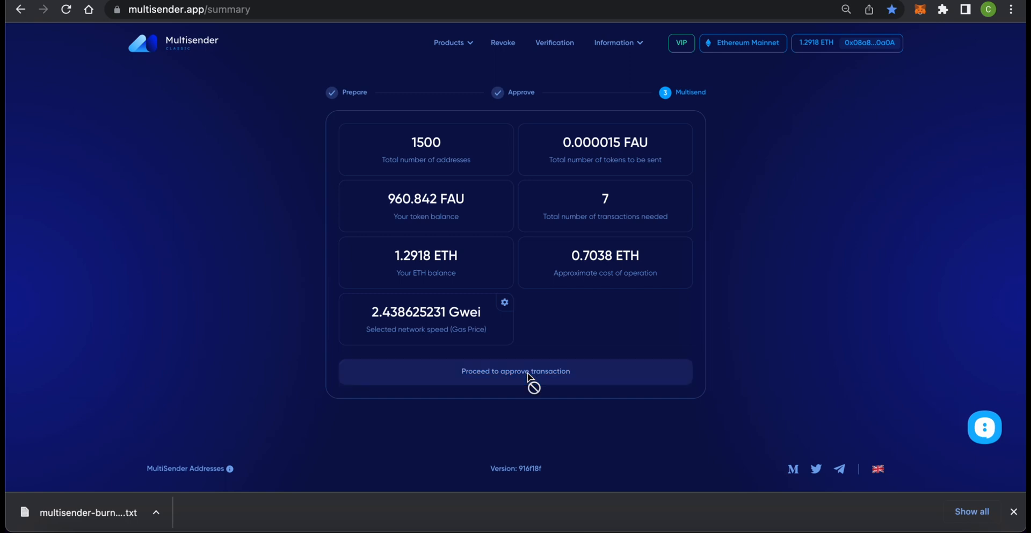
pyautogui.click(515, 370)
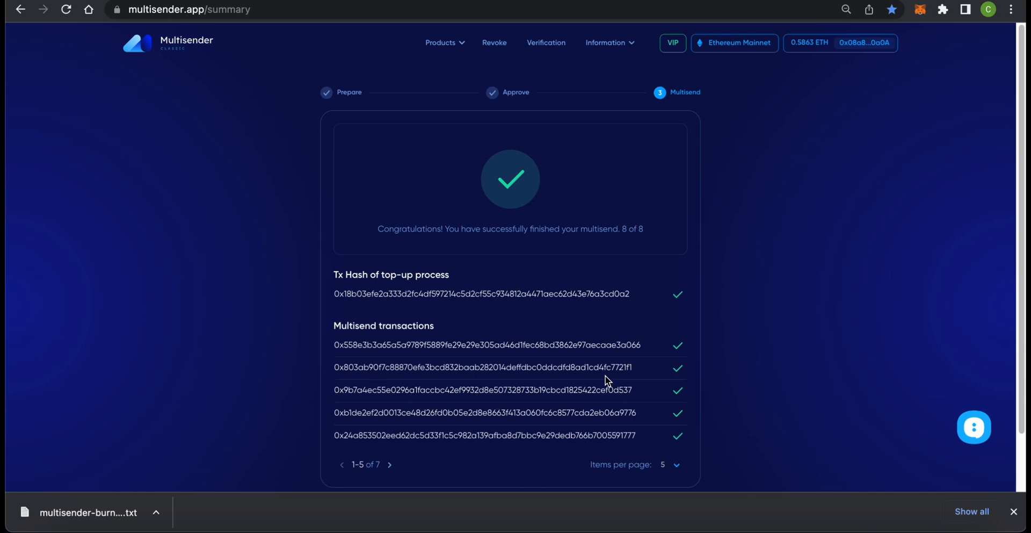
pyautogui.moveTo(725, 141)
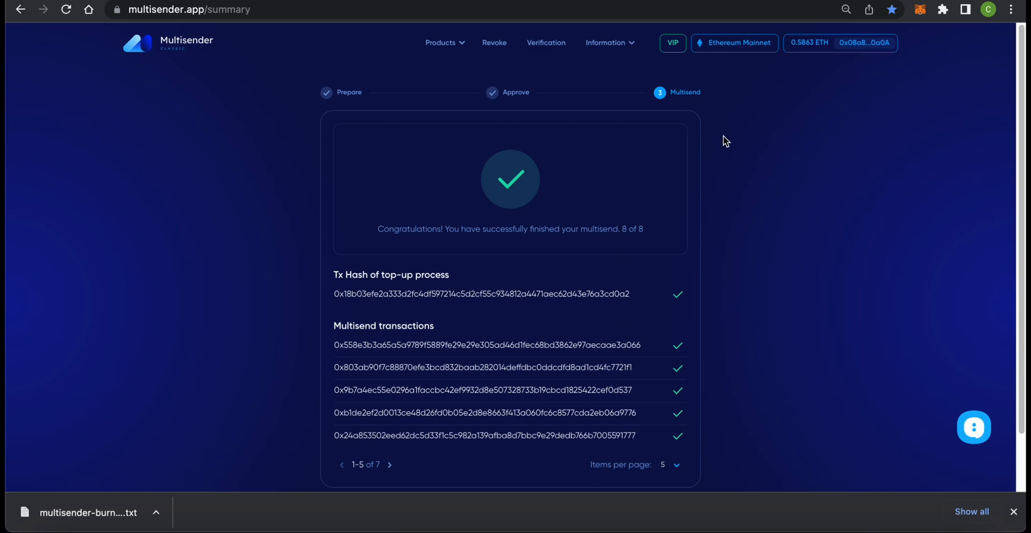
# Show the account details with 0.5863 ETH balance and about 0.0166 ETH refund available.
pyautogui.click(863, 43)
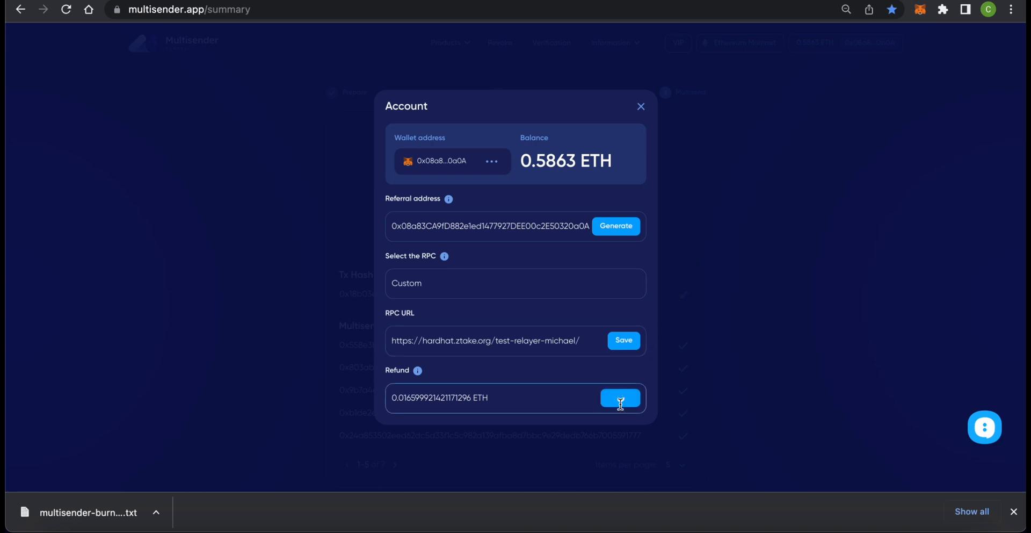
# Claim the leftover ETH refund, raising the balance to 0.6028 ETH, and close the account panel.
pyautogui.click(618, 397)
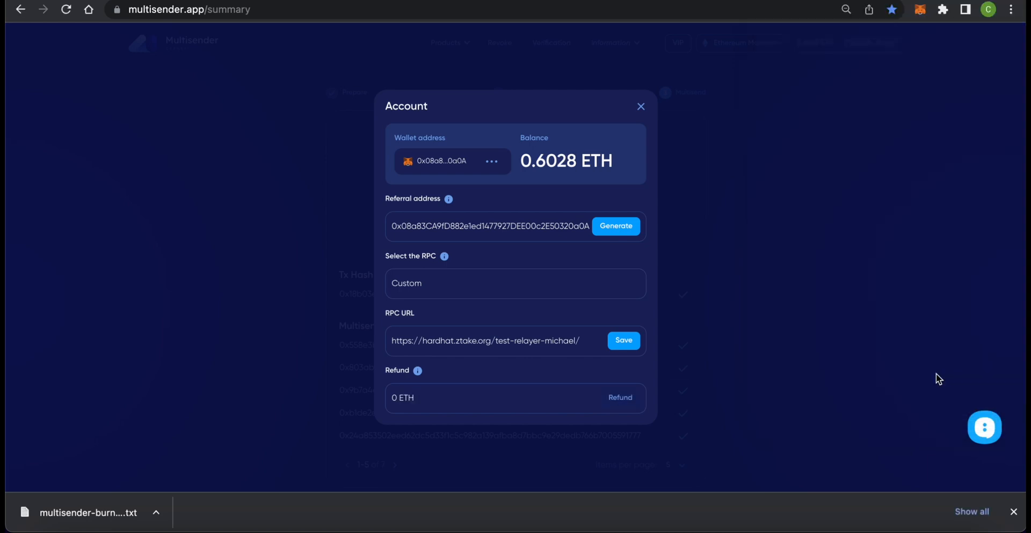
pyautogui.click(639, 106)
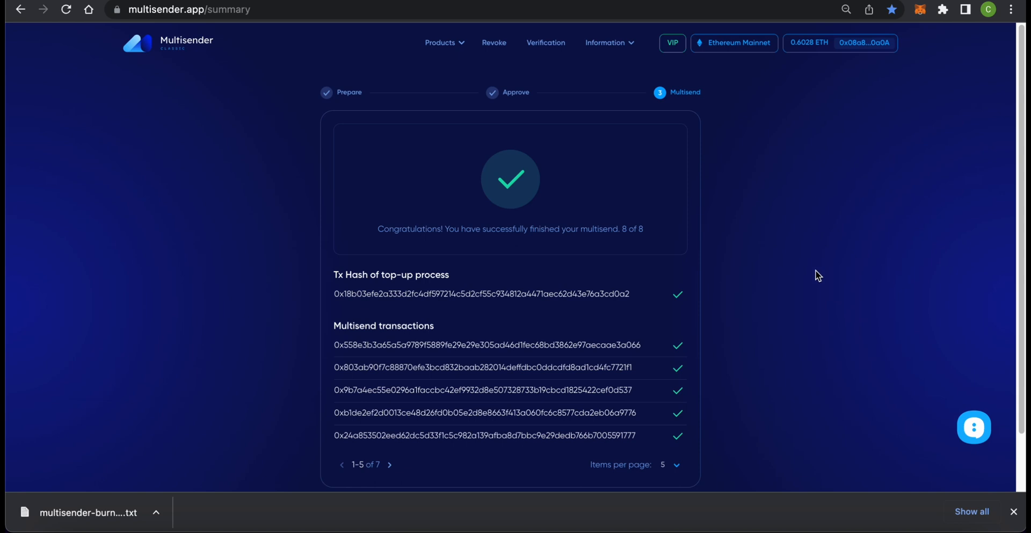
pyautogui.moveTo(673, 43)
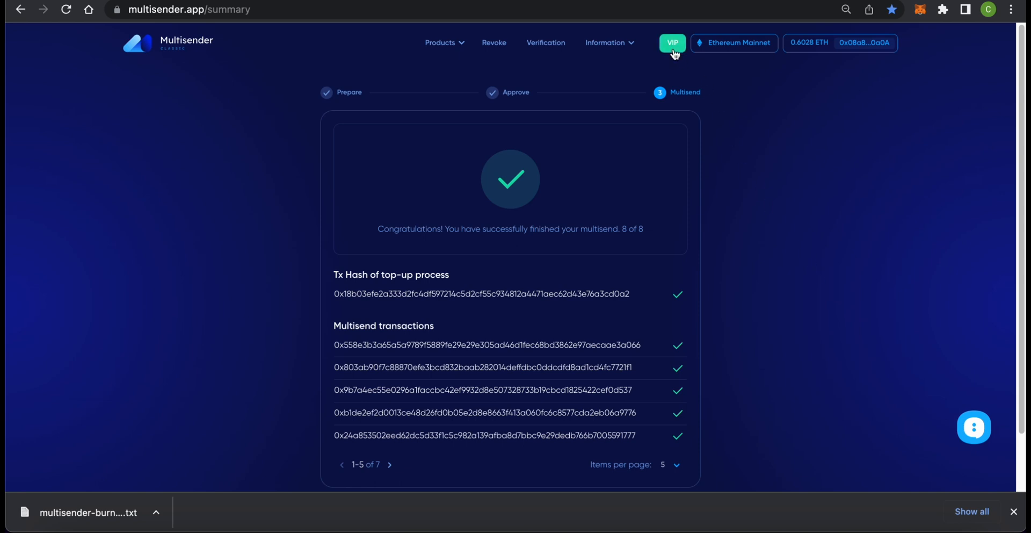
pyautogui.click(671, 43)
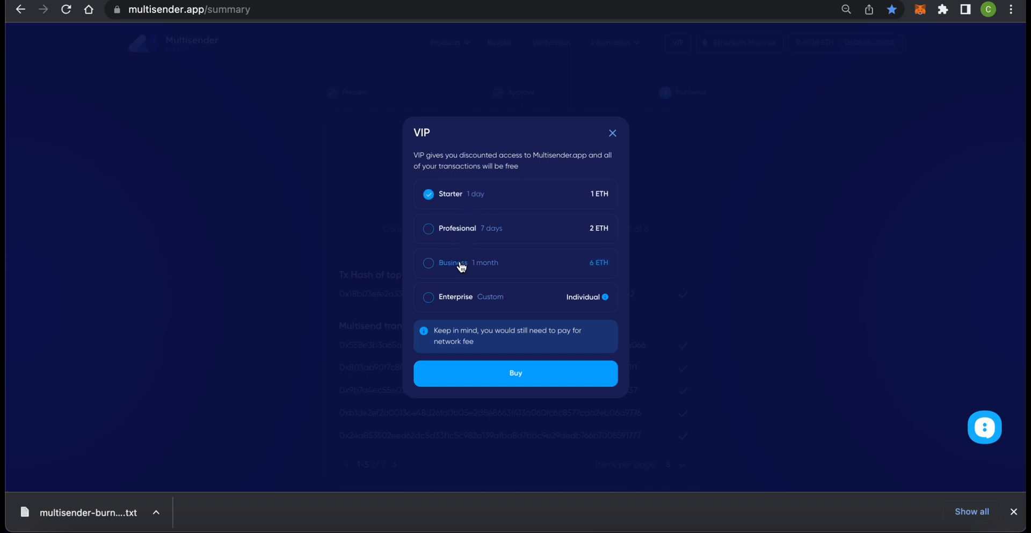
pyautogui.moveTo(603, 373)
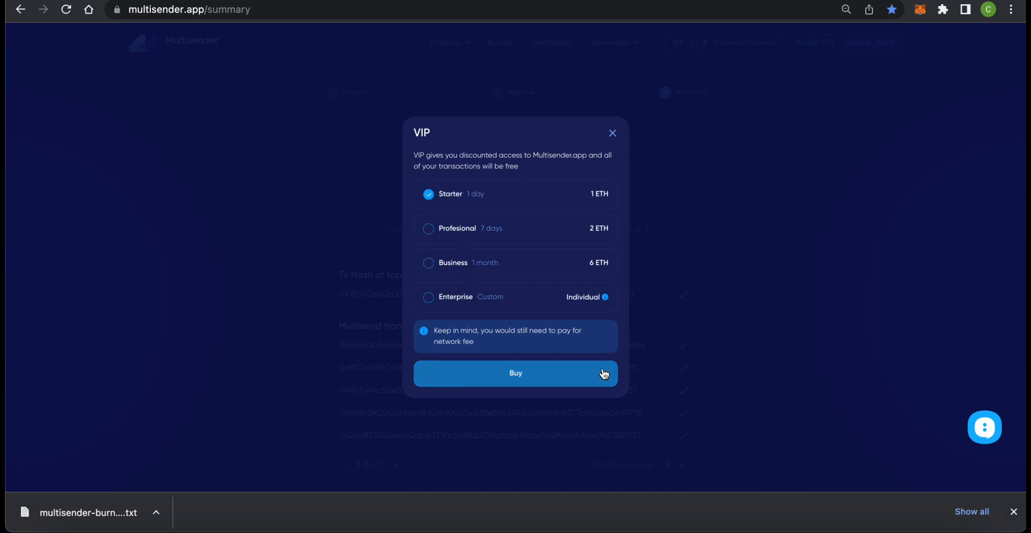
pyautogui.click(611, 133)
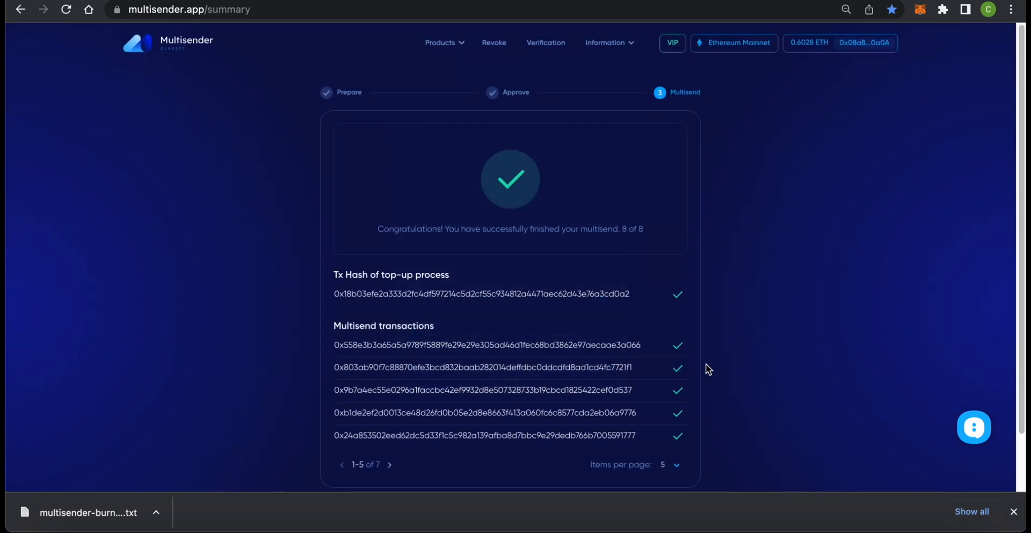
pyautogui.scroll(-3)
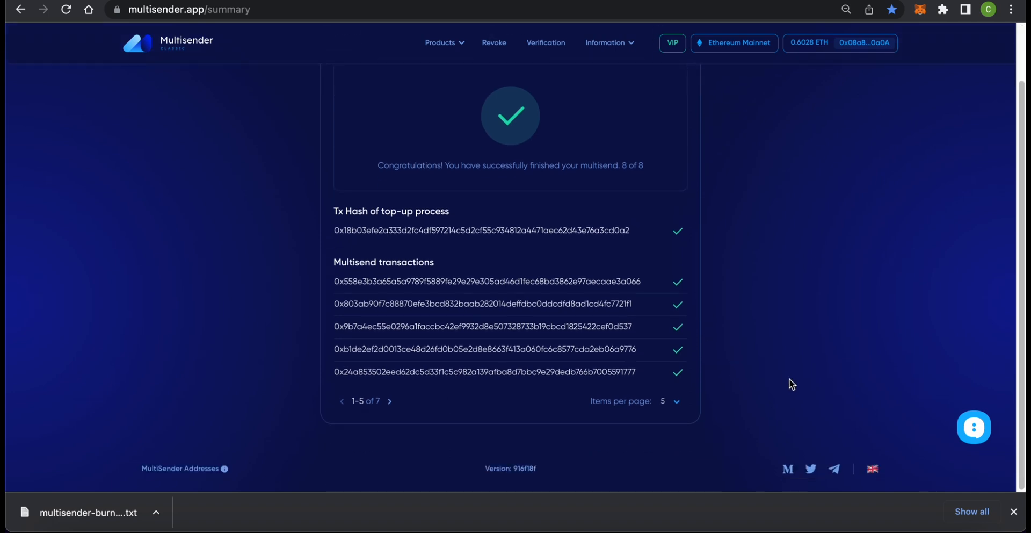
pyautogui.moveTo(834, 468)
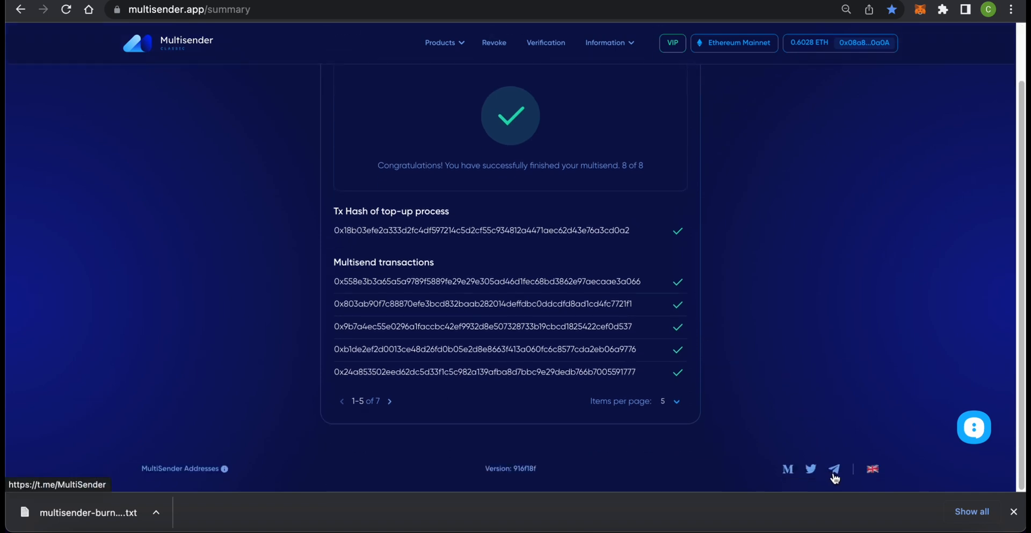